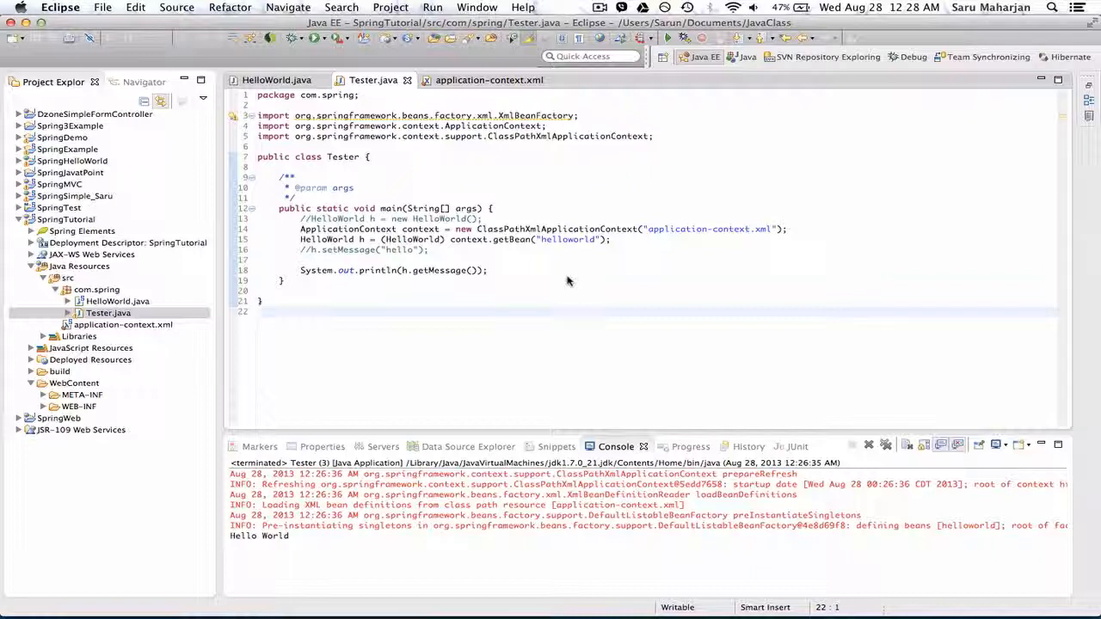
Delete Tester.java, then expand WebContent > WEB-INF and select web.xml.
left_click(258, 311)
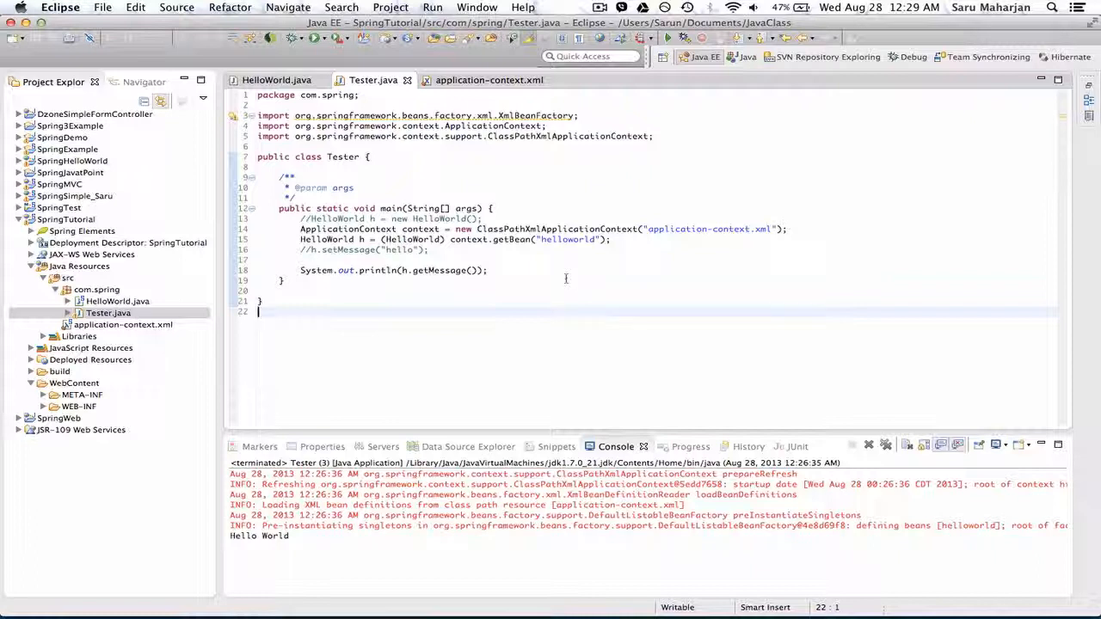
mouse_move(417, 239)
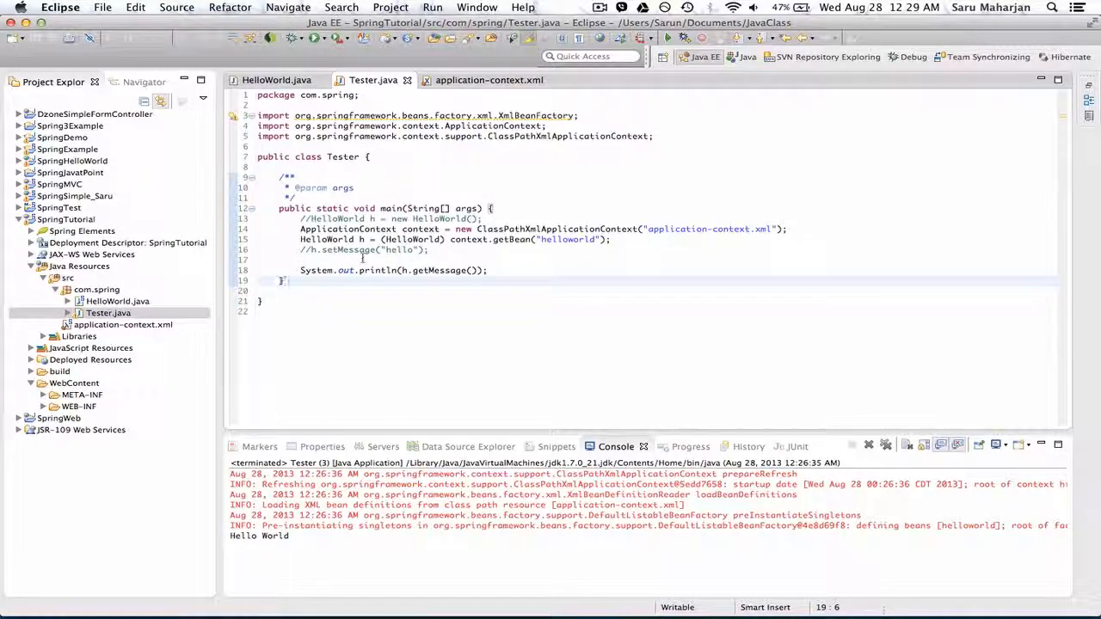
left_click(108, 312)
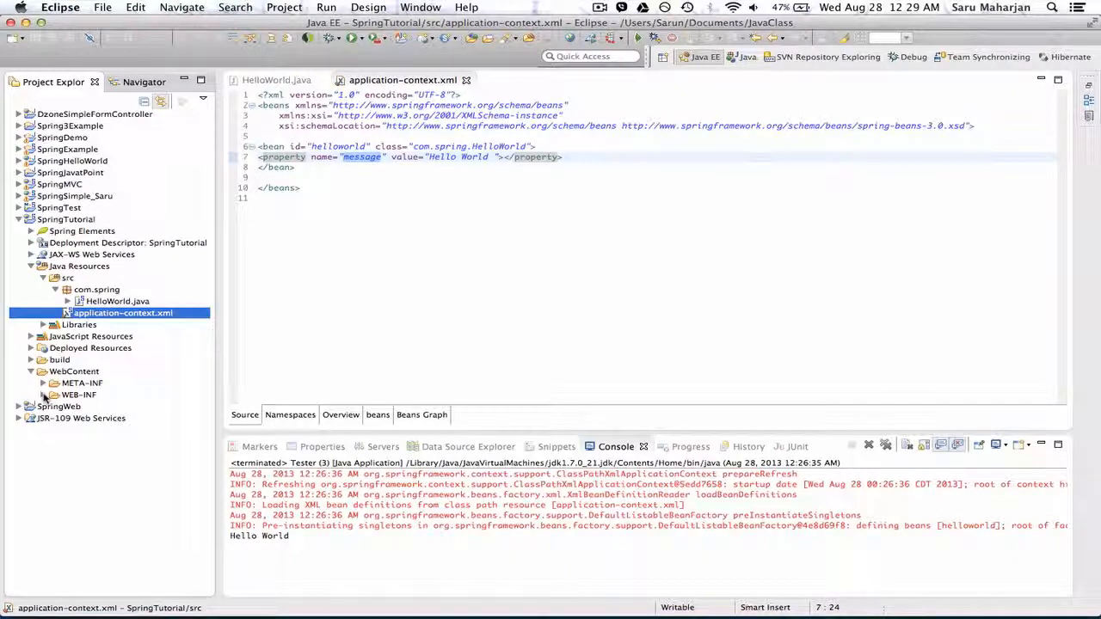
left_click(44, 394)
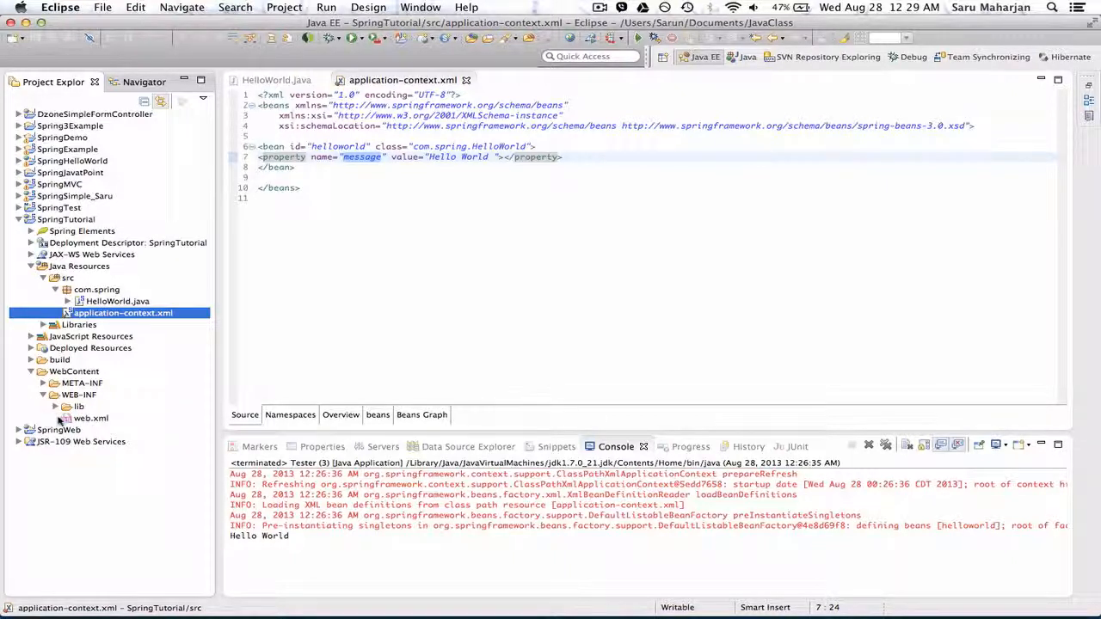
left_click(55, 406)
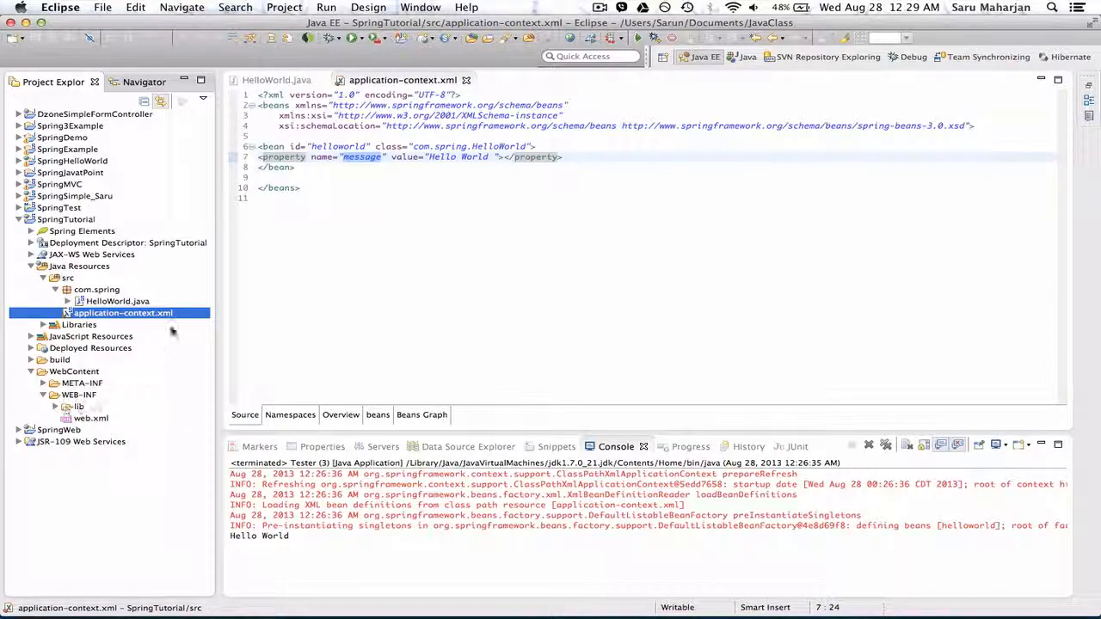
mouse_move(144, 344)
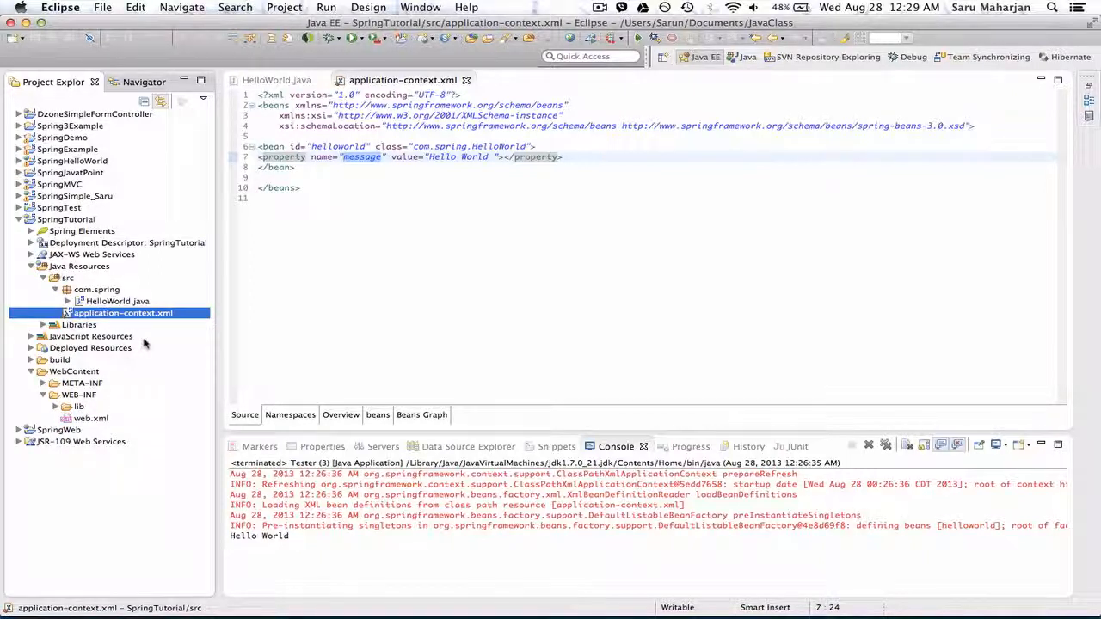
mouse_move(77, 368)
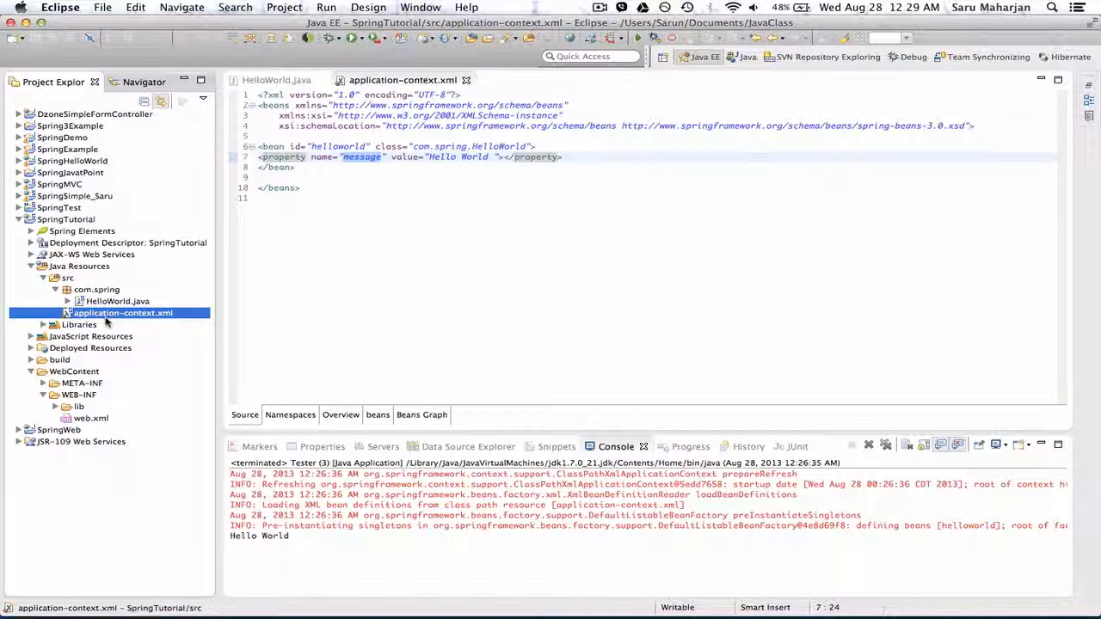
left_click(91, 418)
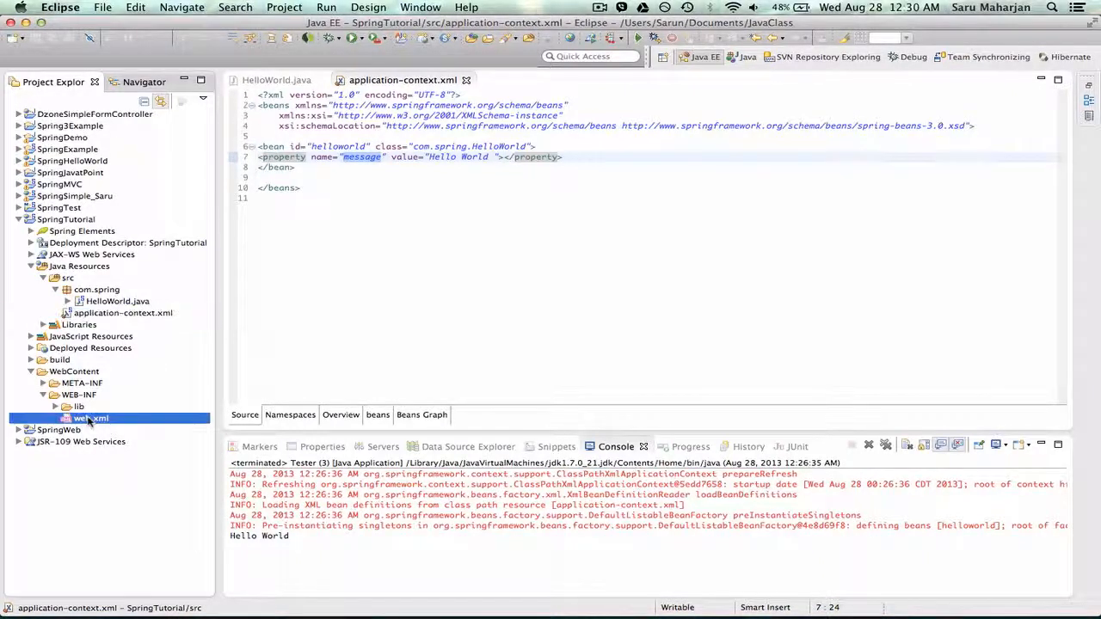
left_click(90, 417)
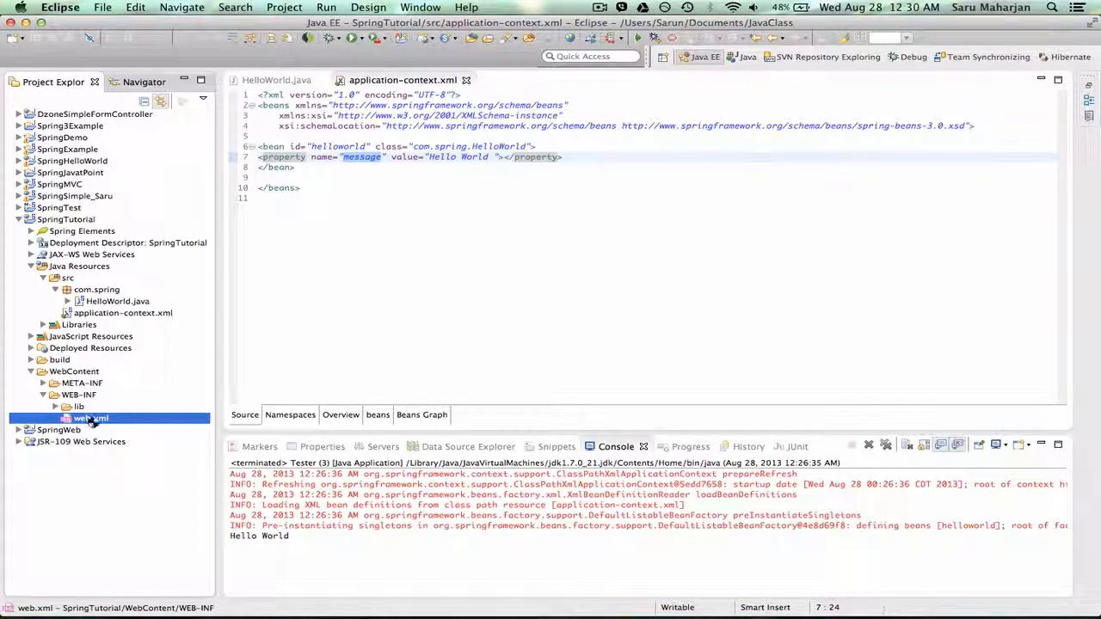
Add empty servlet (servlet-name, servlet-class) and servlet-mapping (servlet-name, url-pattern) blocks to web.xml.
double_click(91, 418)
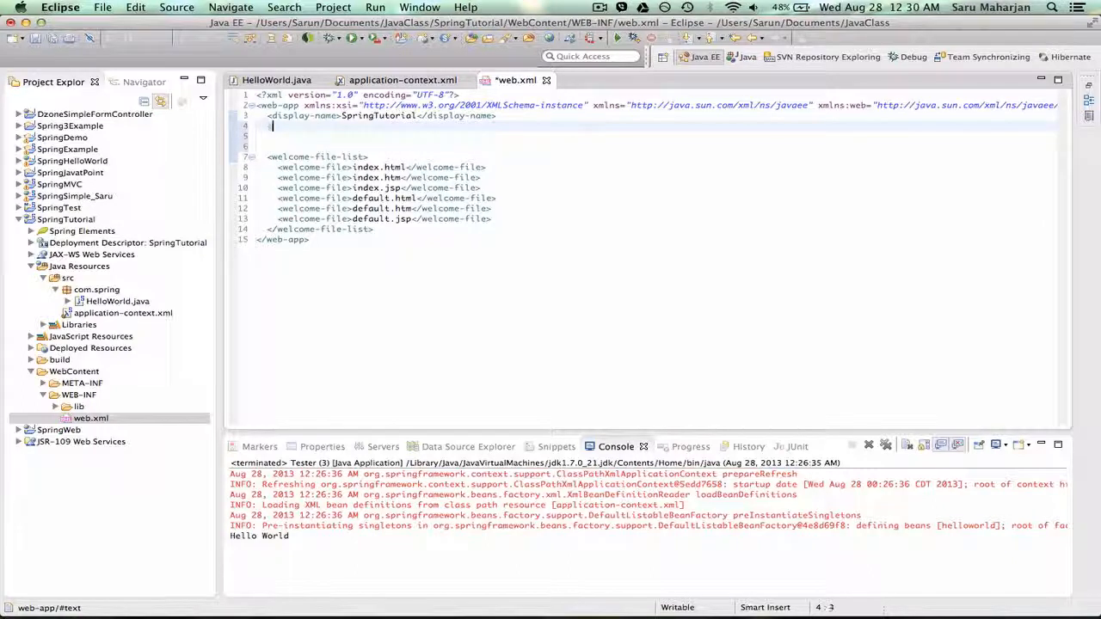
type("<servlet>")
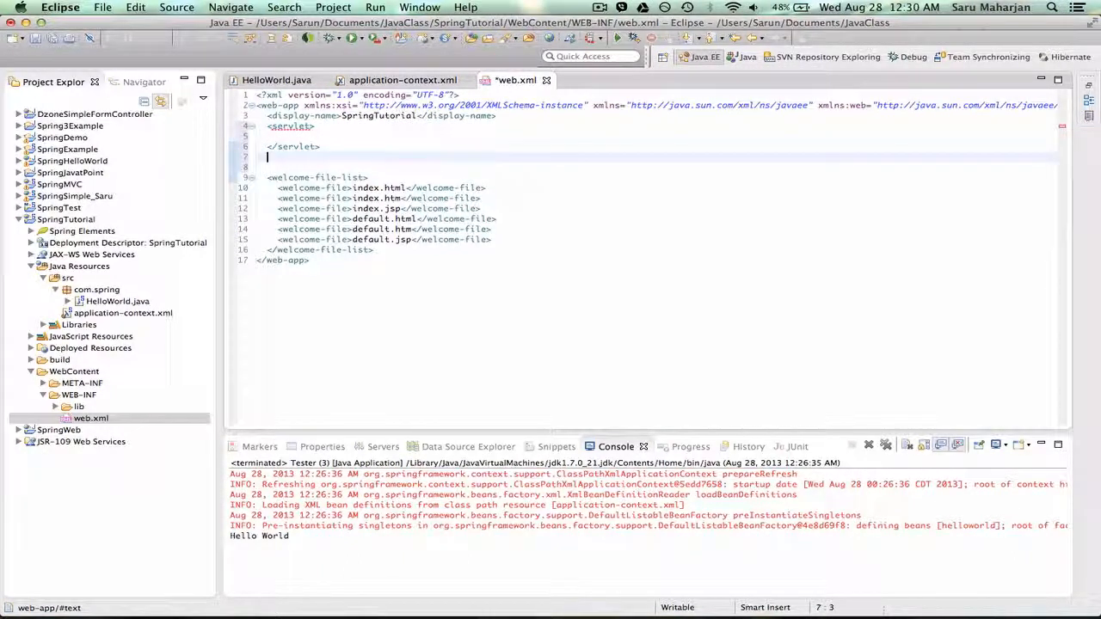
type("<")
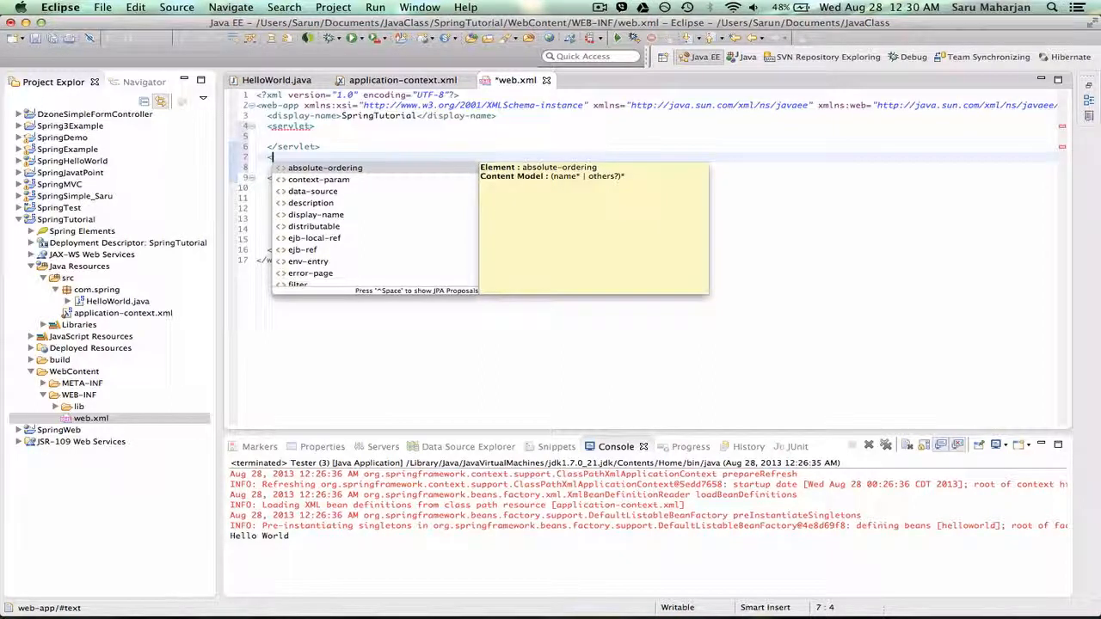
type("servlet-mapping>")
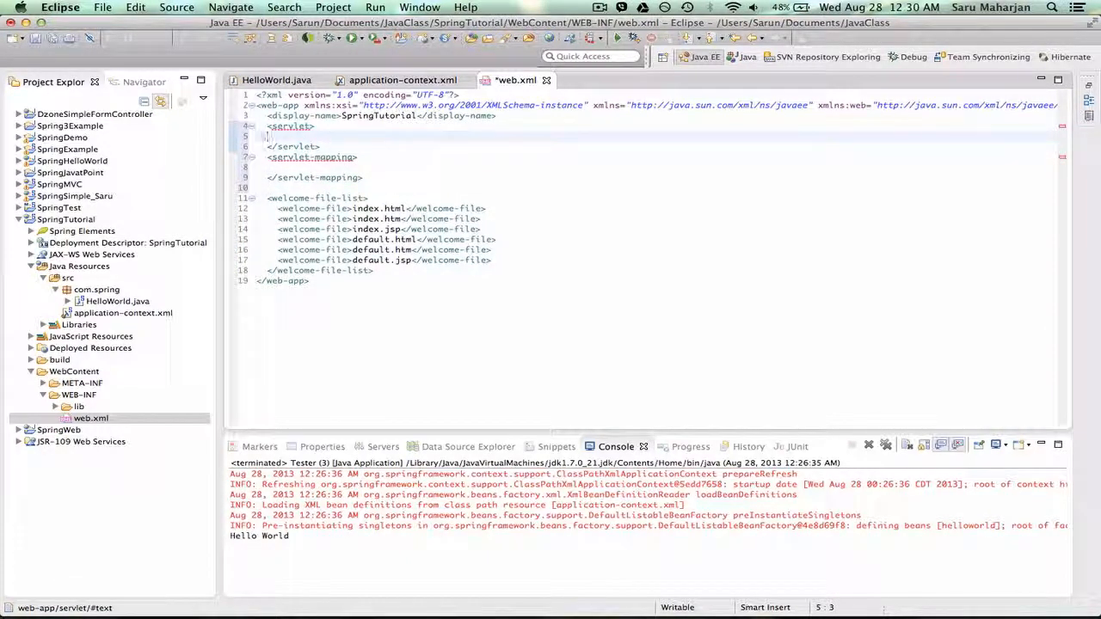
type("<servlet-class></servlet-class>")
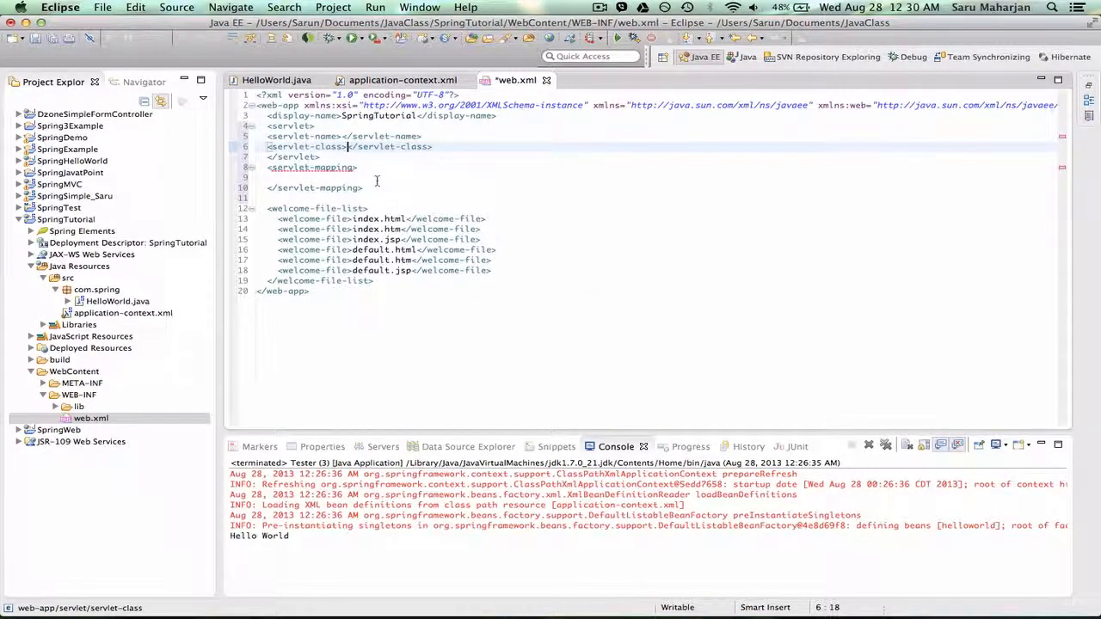
type("servlet-name></servlet-name>")
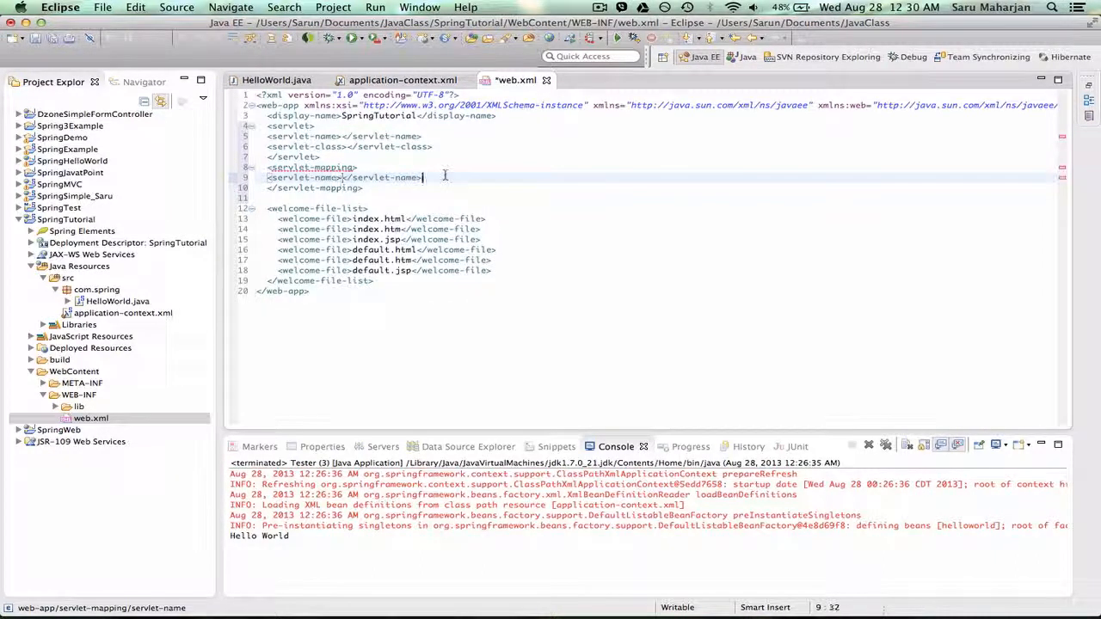
type("<url-pattern></url-pattern>")
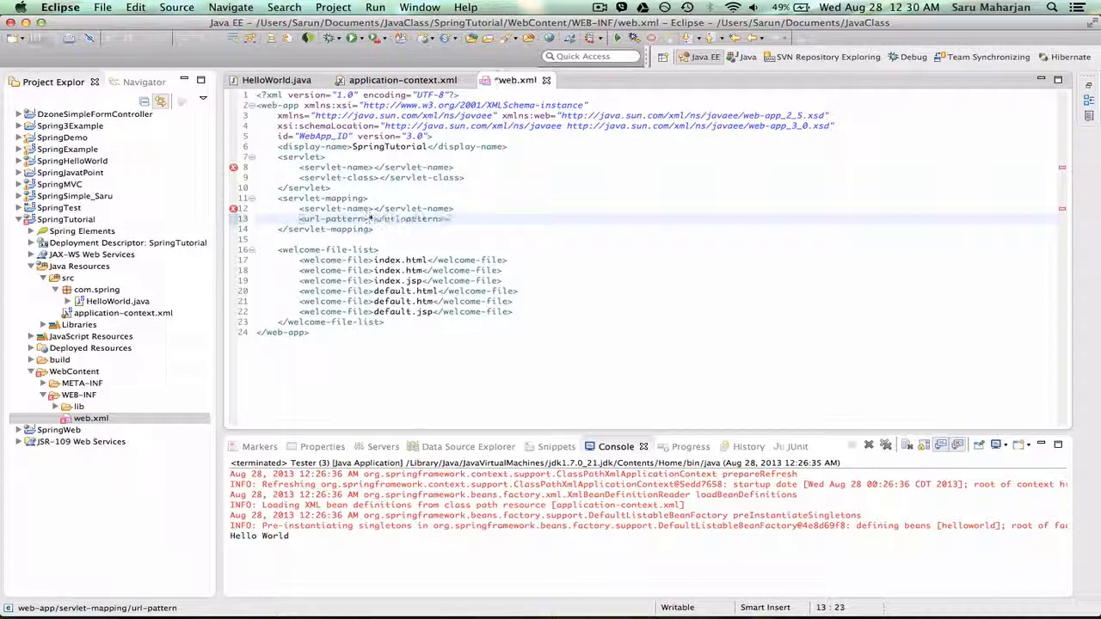
Set url-pattern to *.htm, name the servlet 'spring' in both blocks, and save.
type("*")
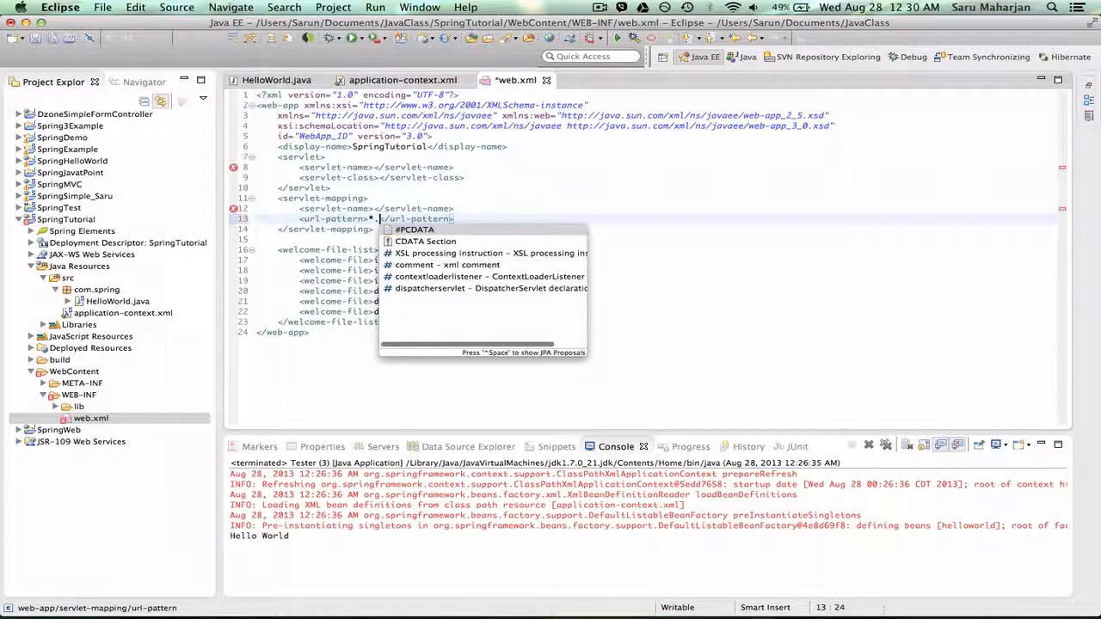
type("htm")
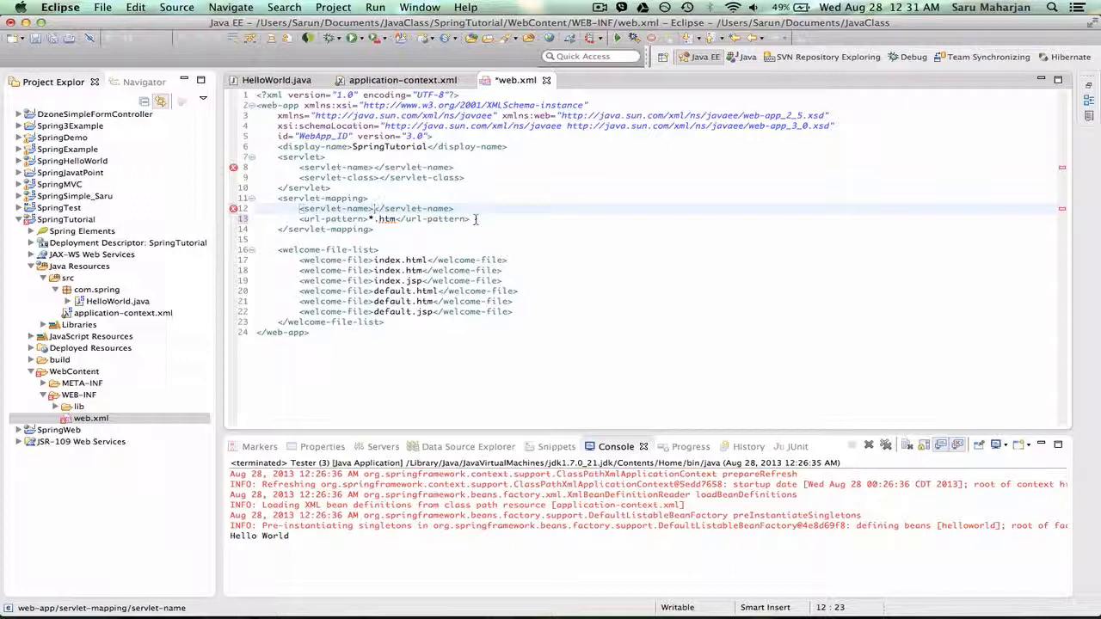
type("spring")
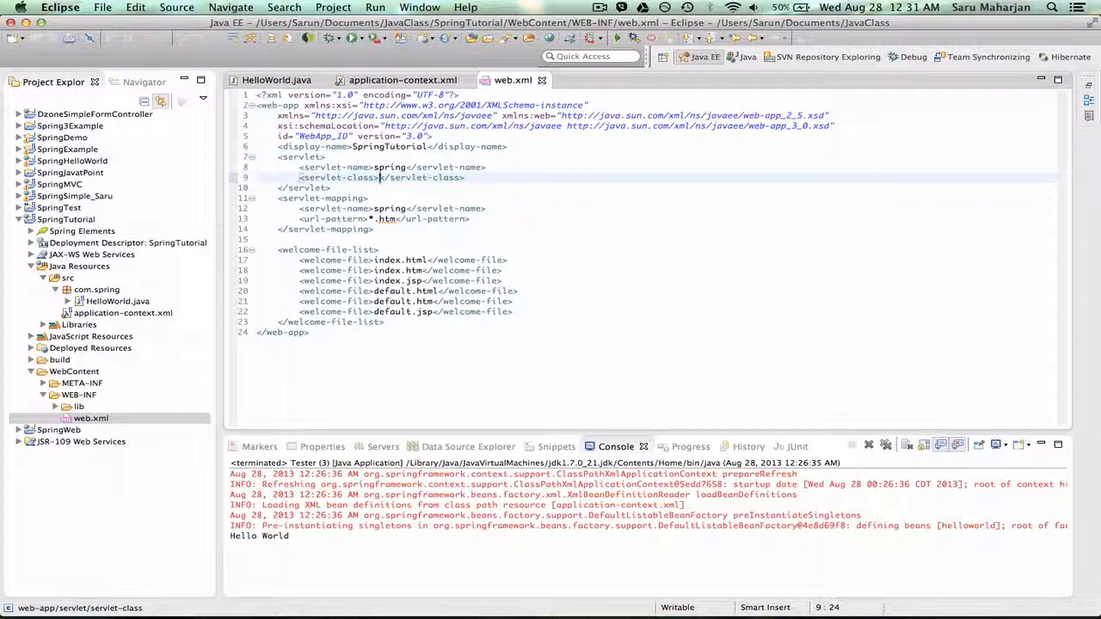
Set servlet-class to org.springframework.web.servlet.DispatcherServlet with load-on-startup 1, and save.
type("org.s")
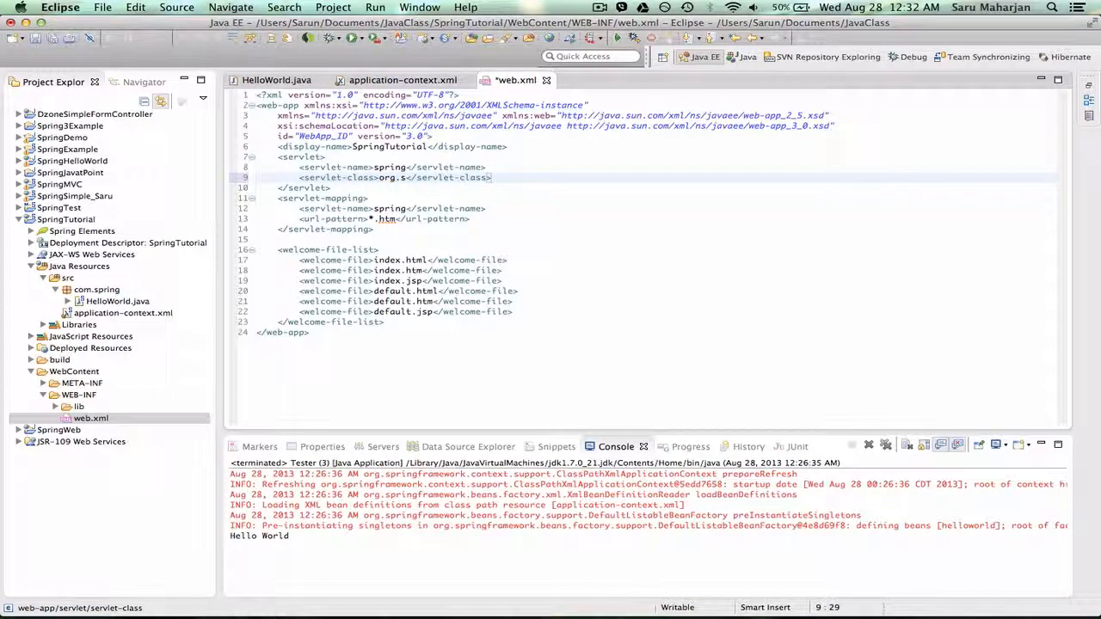
type("pringframewor")
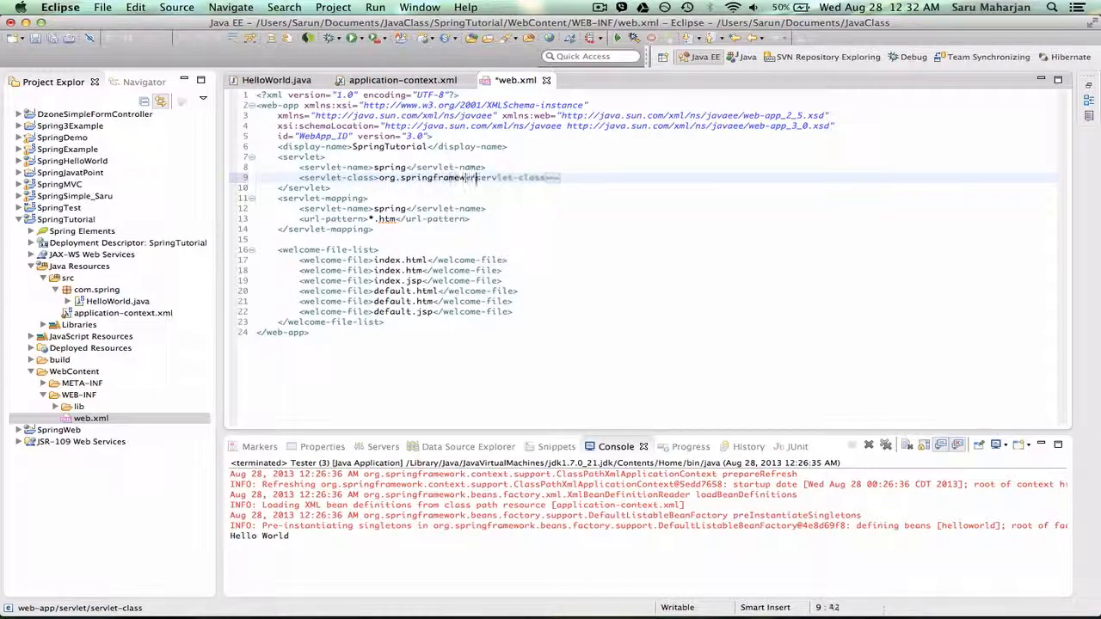
type(".web.servlet.Dispatcher")
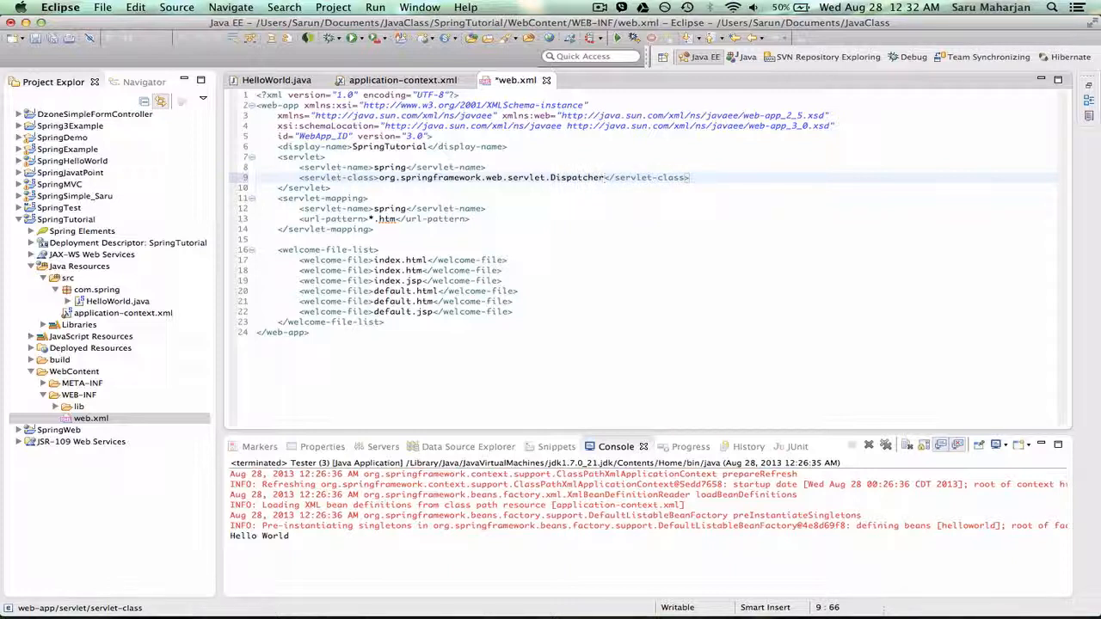
type("Servlet")
type("<load-on-startup>1</load-on-startup>")
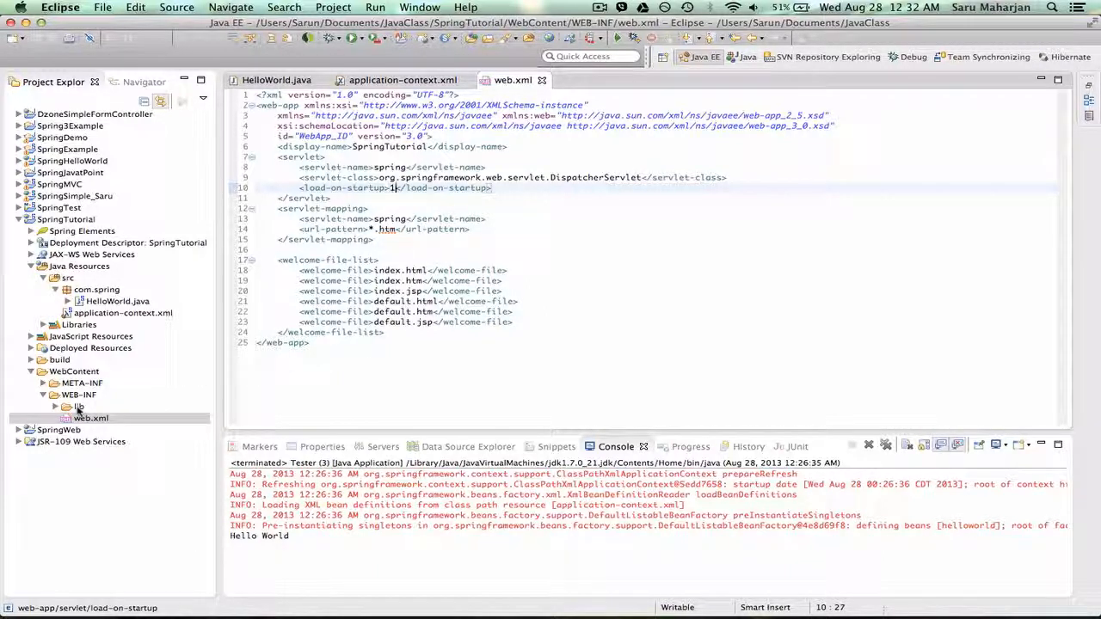
Cut application-context.xml from src and paste it into the WEB-INF folder.
left_click(80, 407)
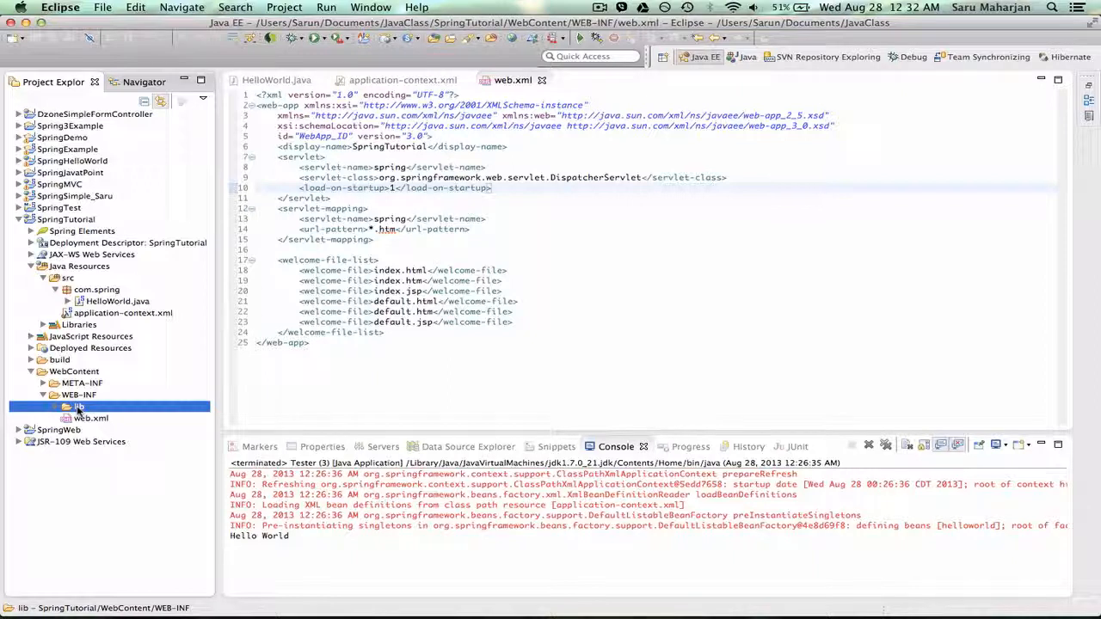
left_click(78, 394)
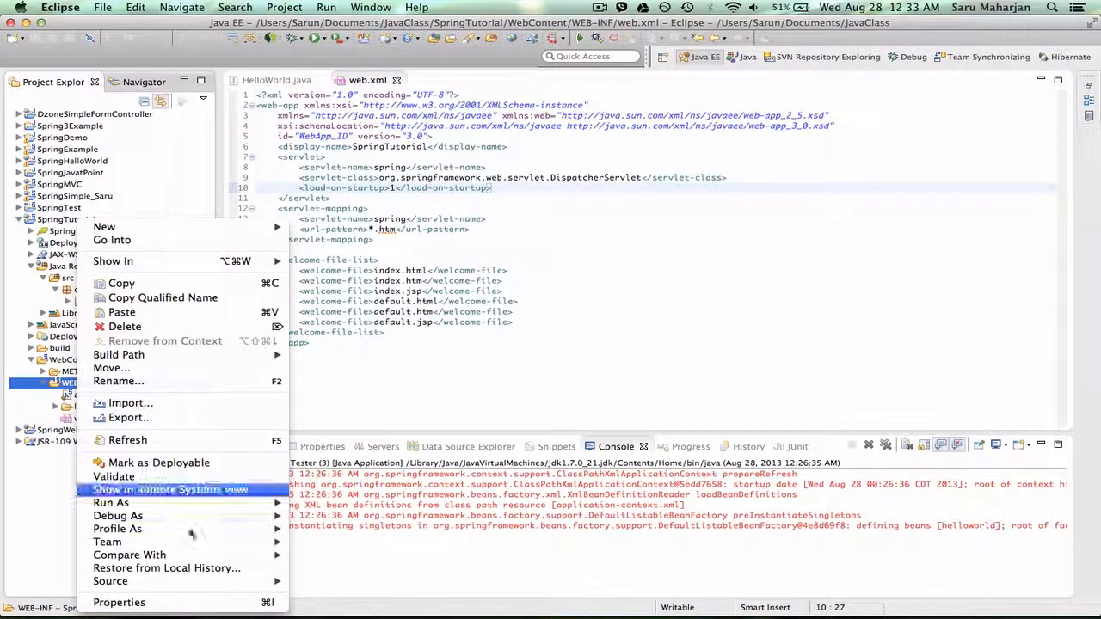
mouse_move(114, 476)
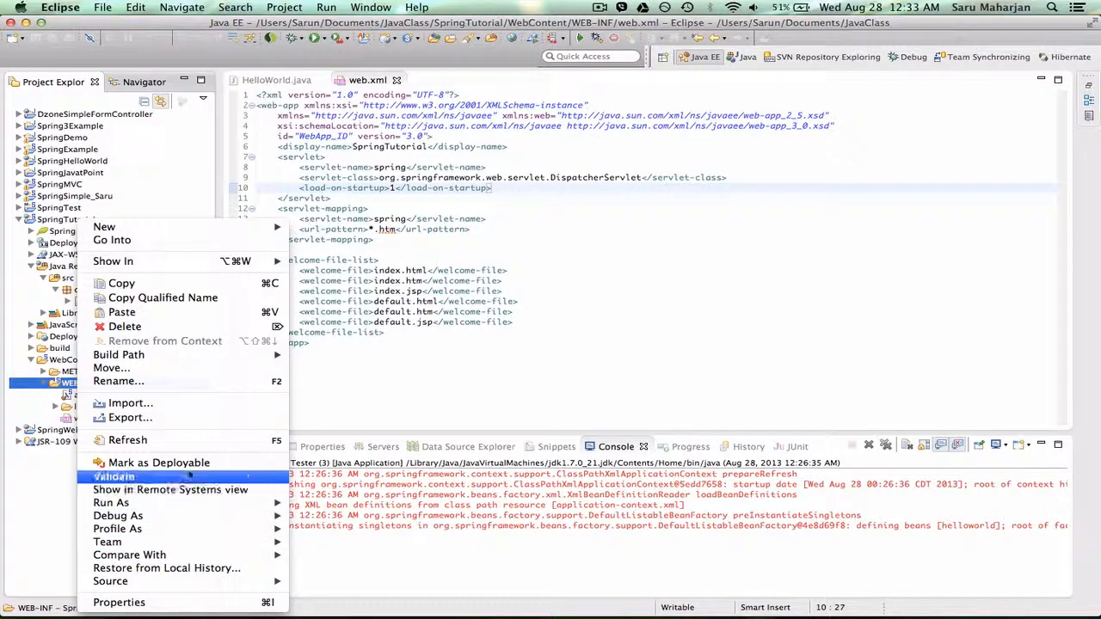
left_click(114, 477)
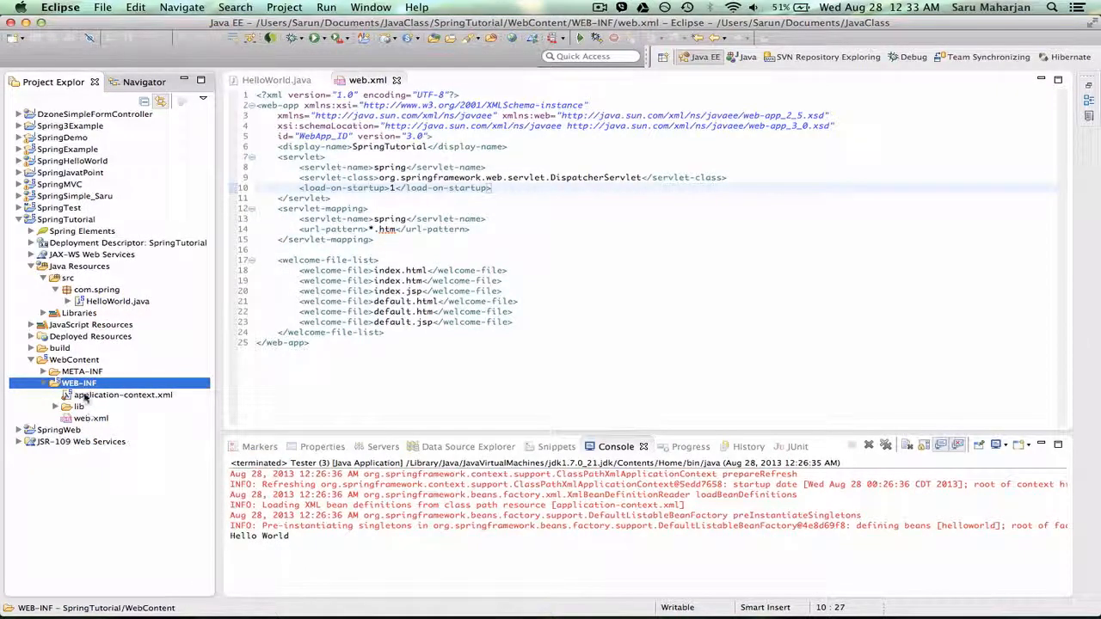
left_click(56, 405)
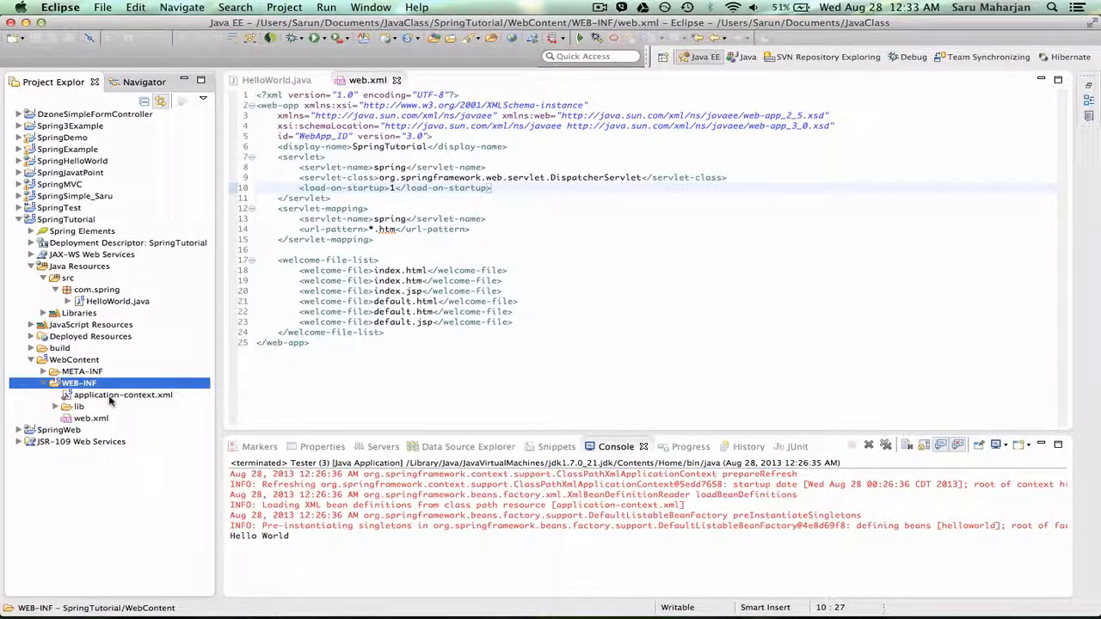
left_click(122, 394)
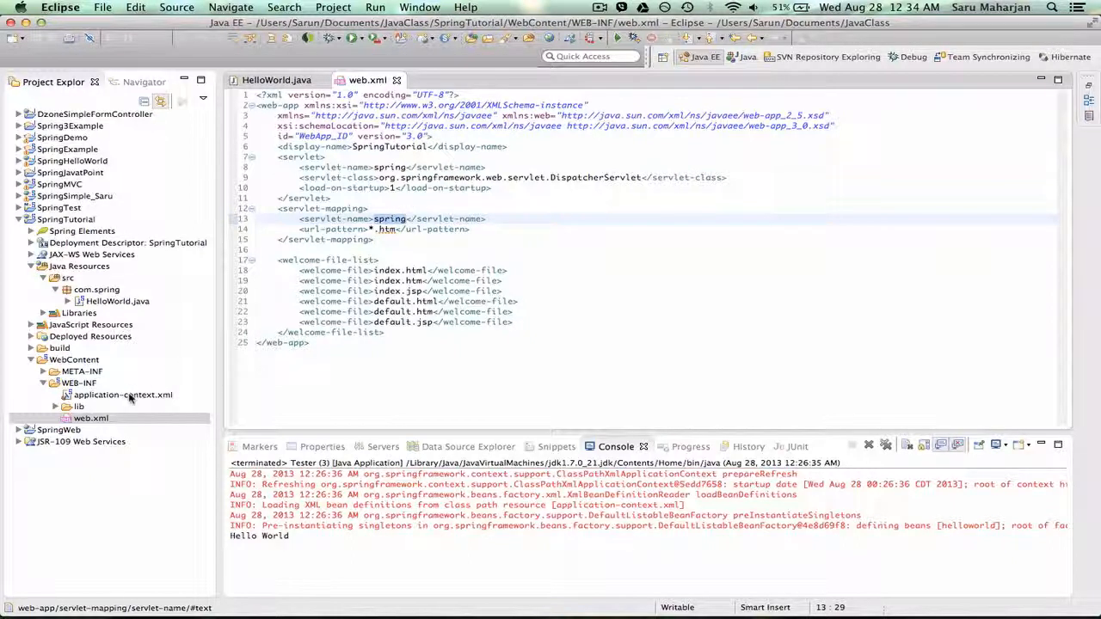
Rename application-context.xml under WEB-INF to spring-servlet.xml using Rename….
left_click(122, 394)
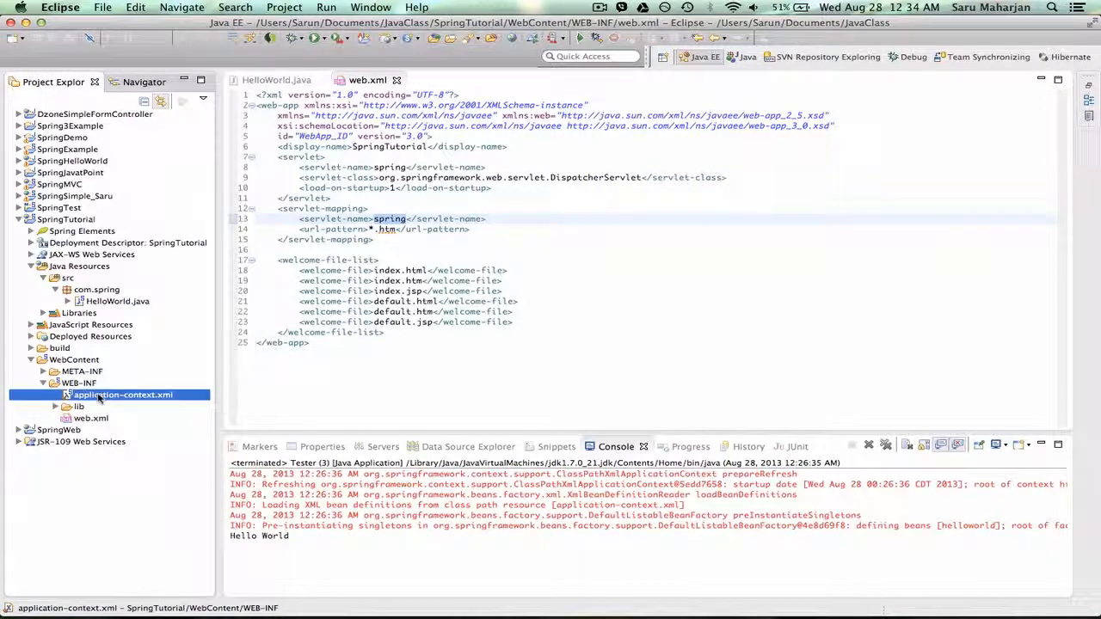
right_click(121, 395)
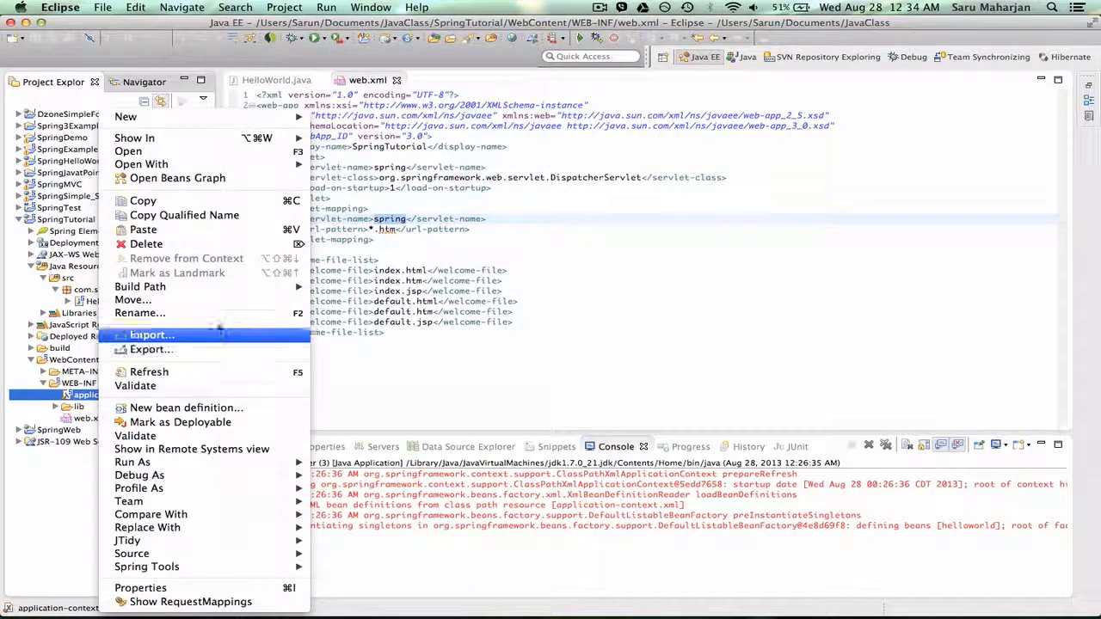
left_click(141, 312)
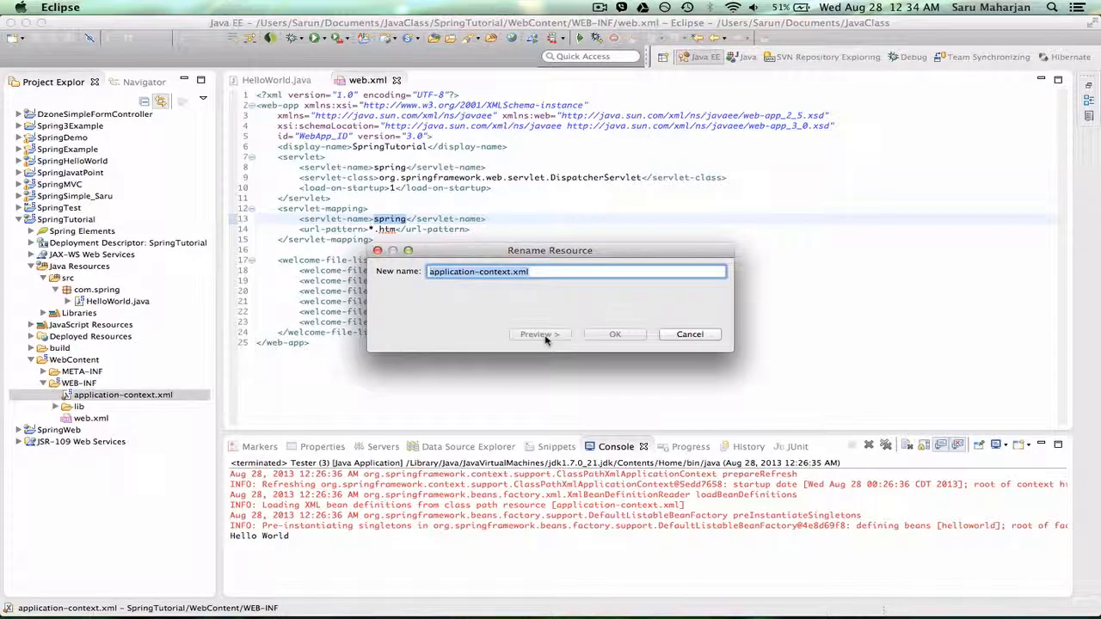
type("spring-servlet")
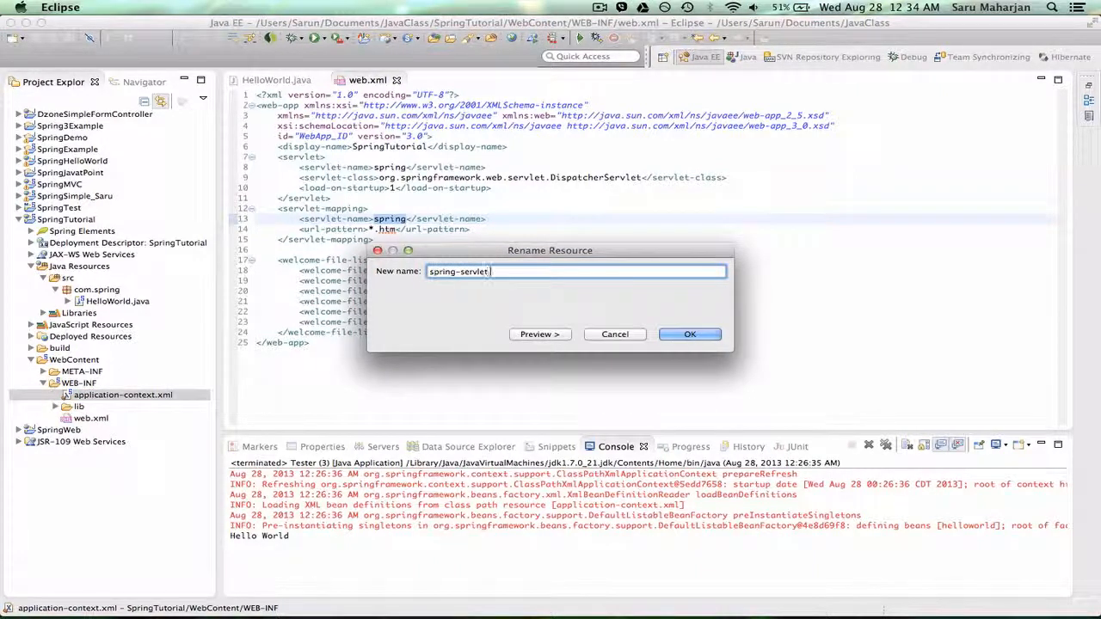
left_click(689, 334)
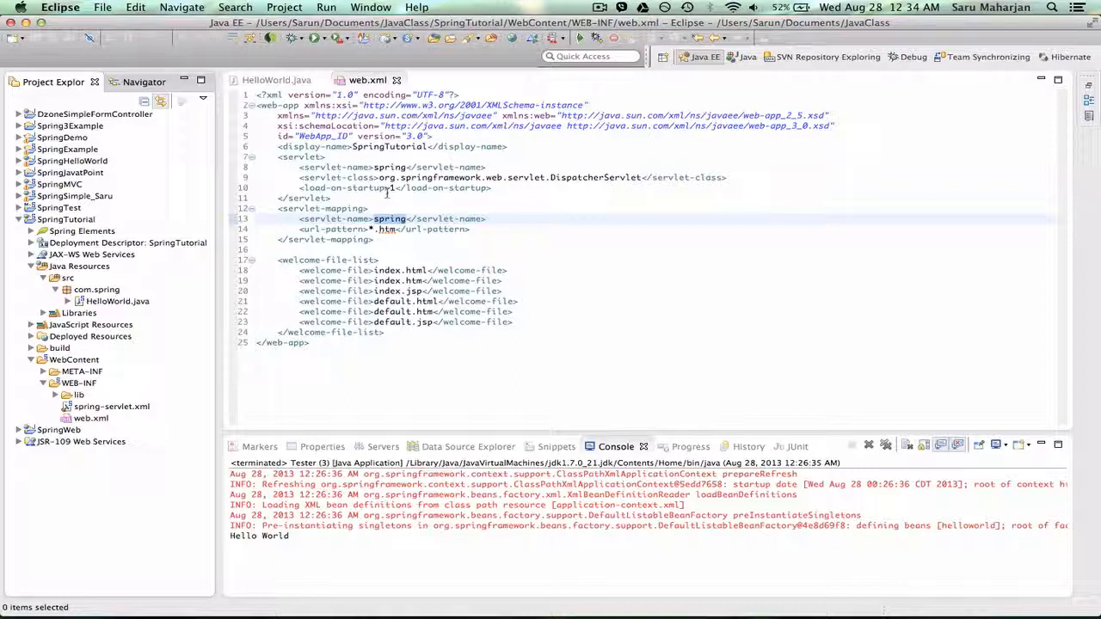
mouse_move(402, 188)
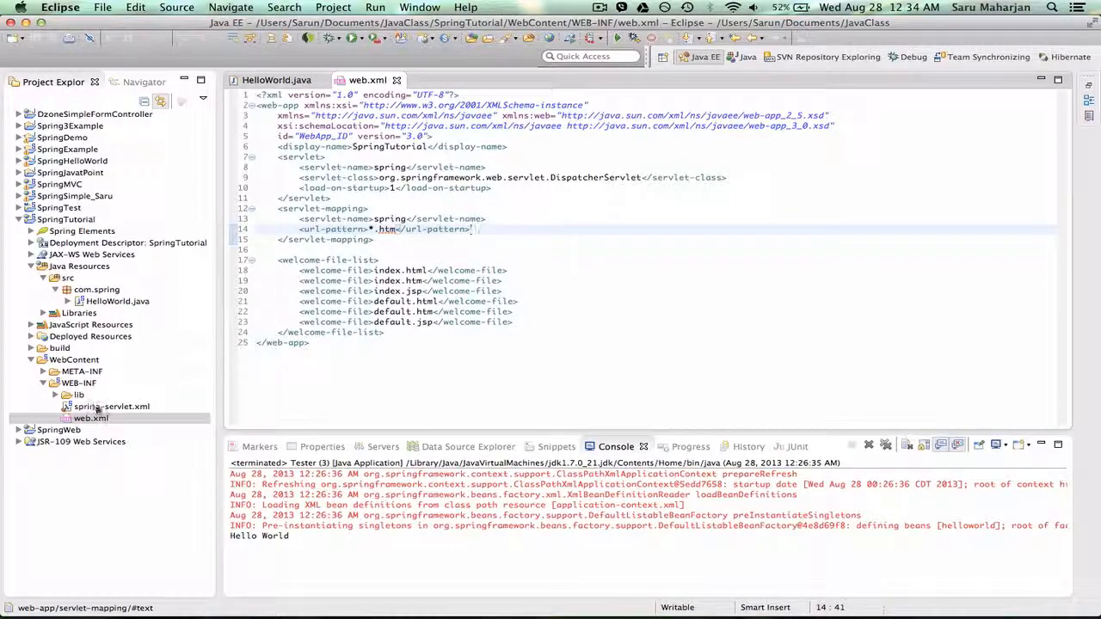
Open spring-servlet.xml from WEB-INF in the editor to view the helloworld bean.
double_click(111, 406)
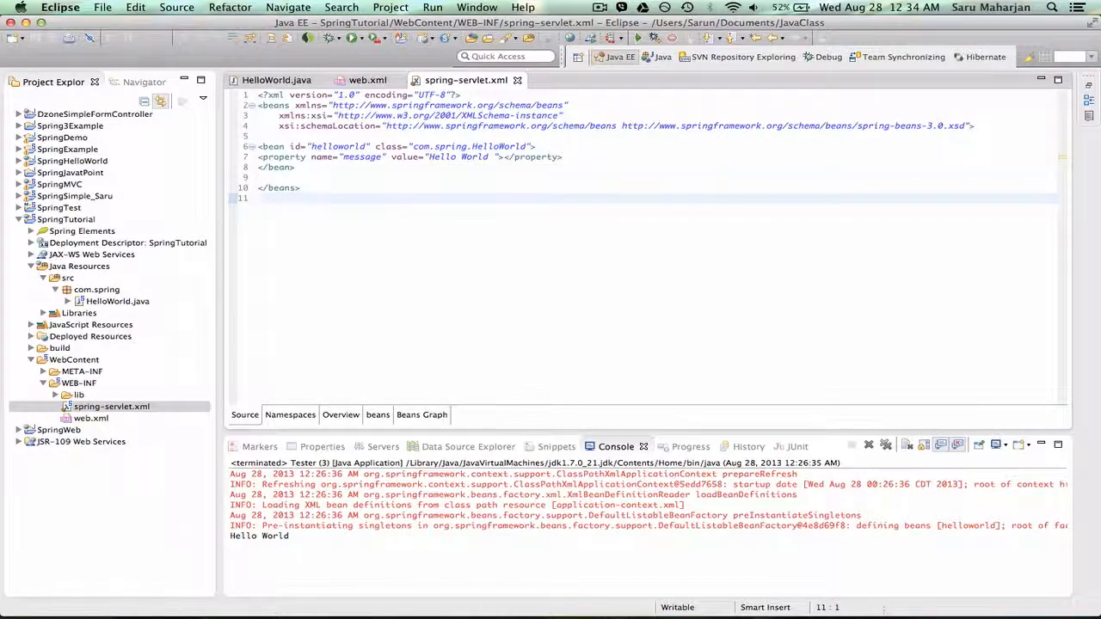
mouse_move(143, 328)
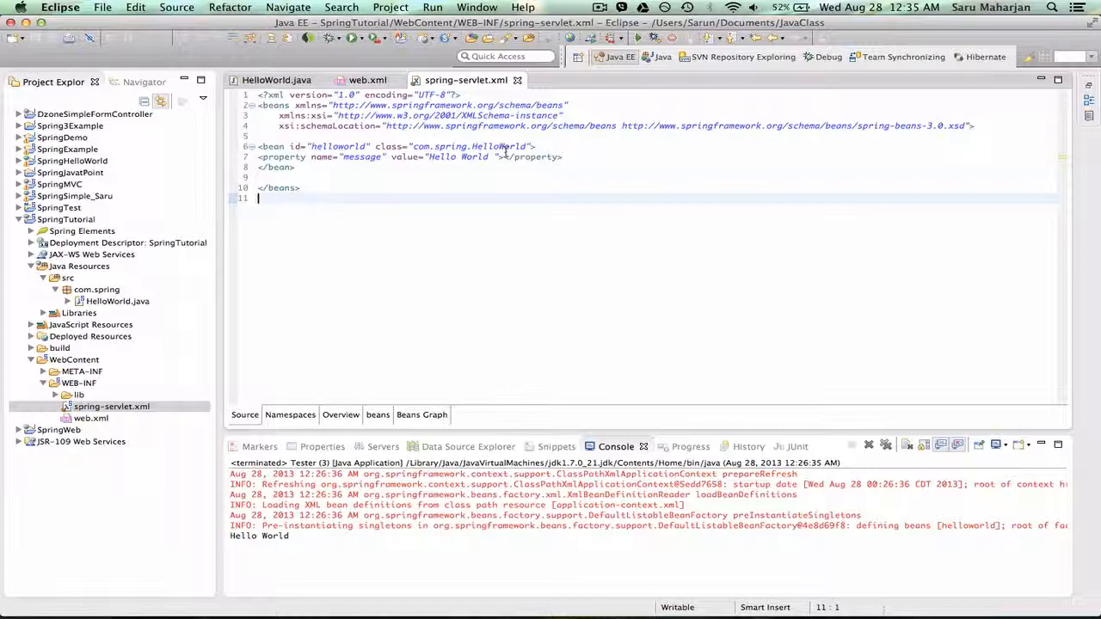
mouse_move(636, 245)
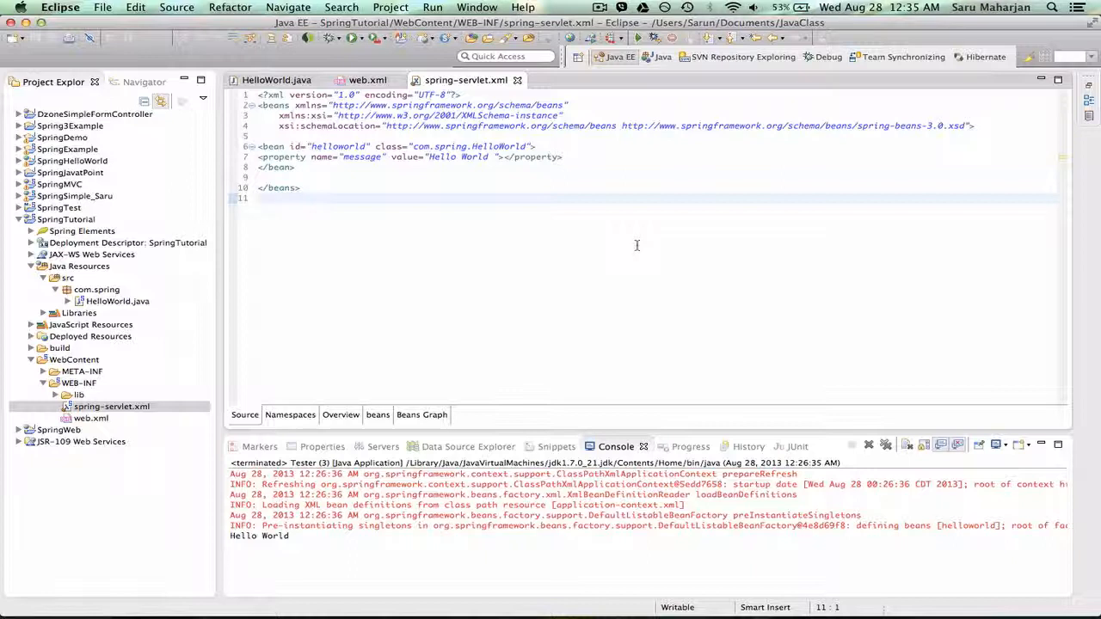
left_click(258, 198)
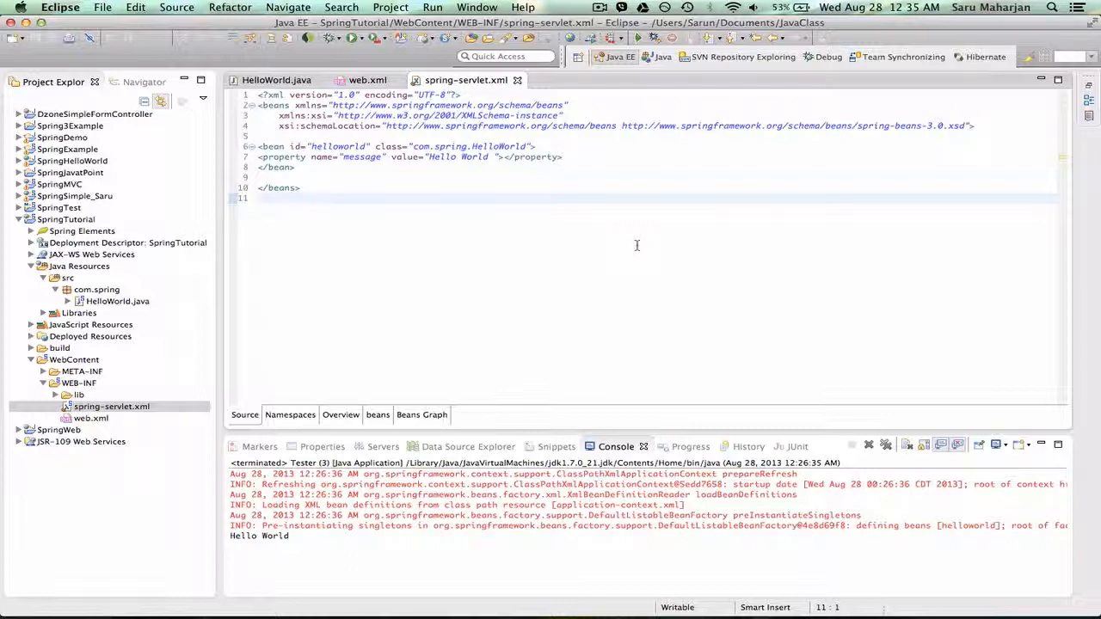
mouse_move(466, 220)
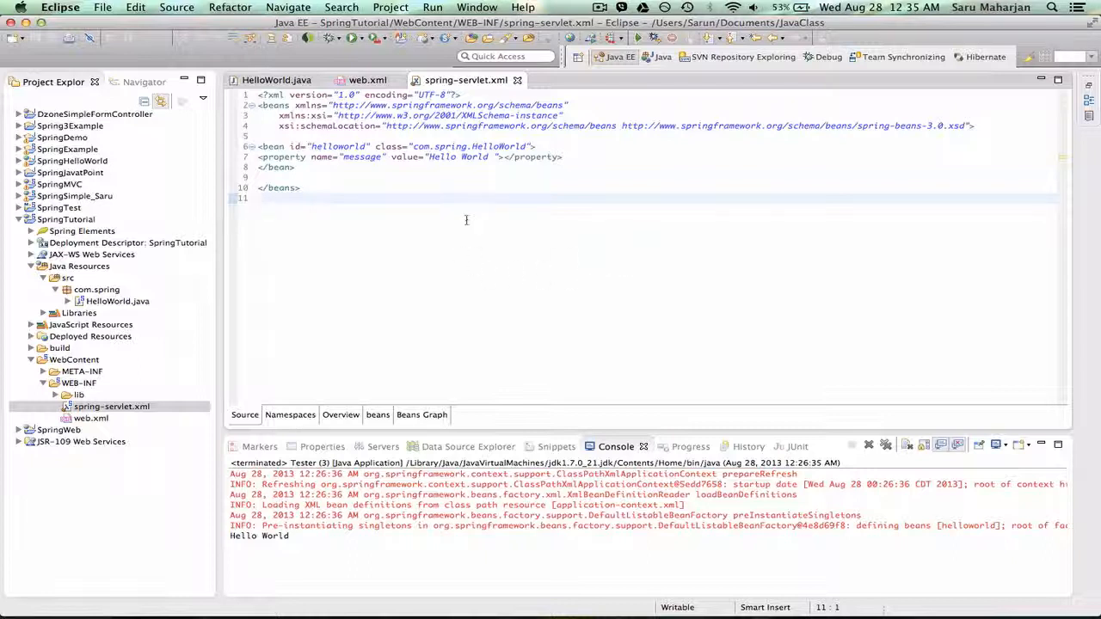
Append 'Controller' to the bean class, making it com.spring.HelloWorldController.
left_click(526, 146)
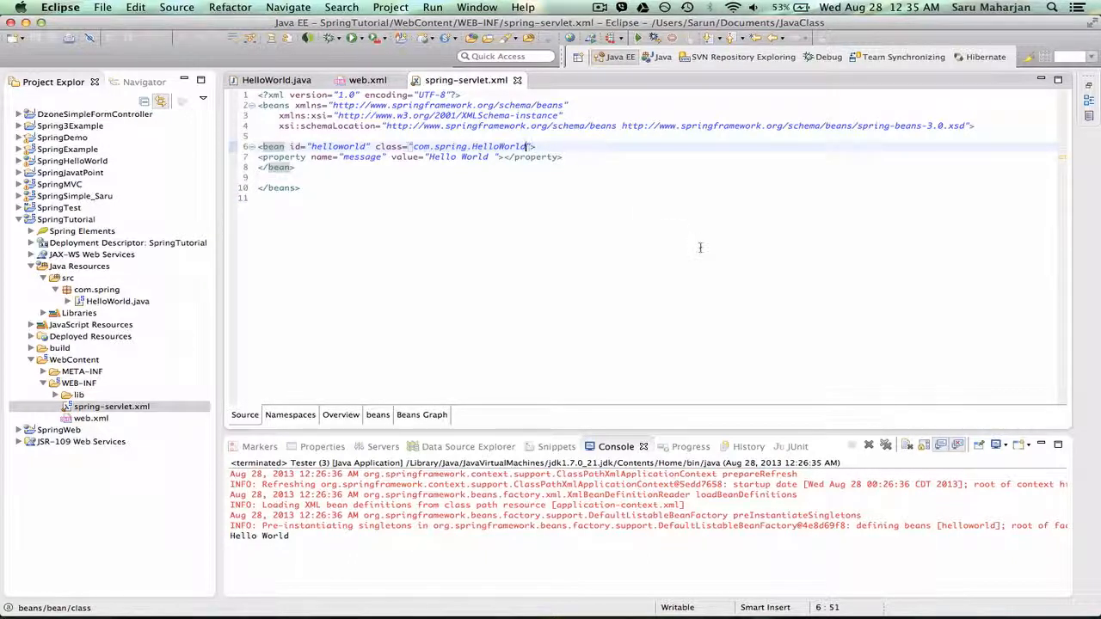
type("Controller")
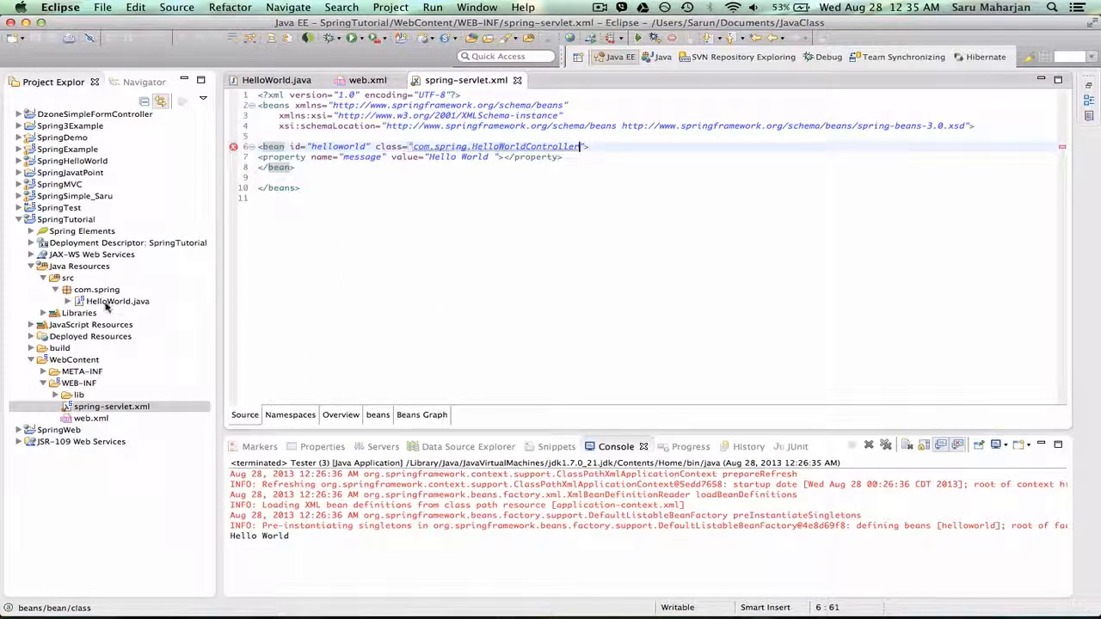
Rename class HelloWorld to HelloWorldController and its file via quick fix.
double_click(118, 300)
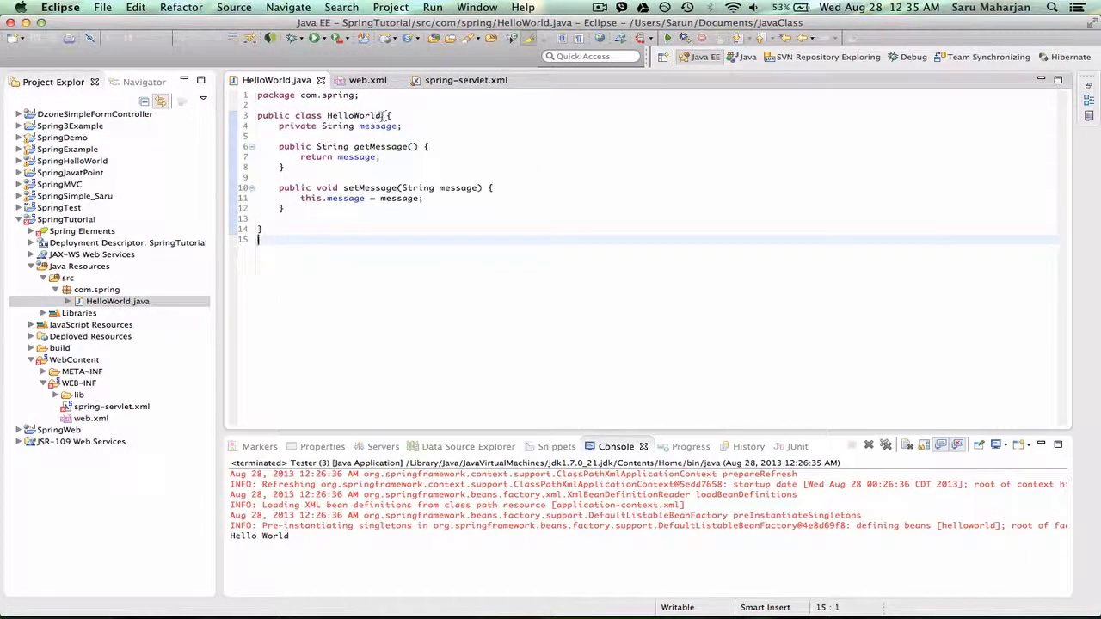
type("Con")
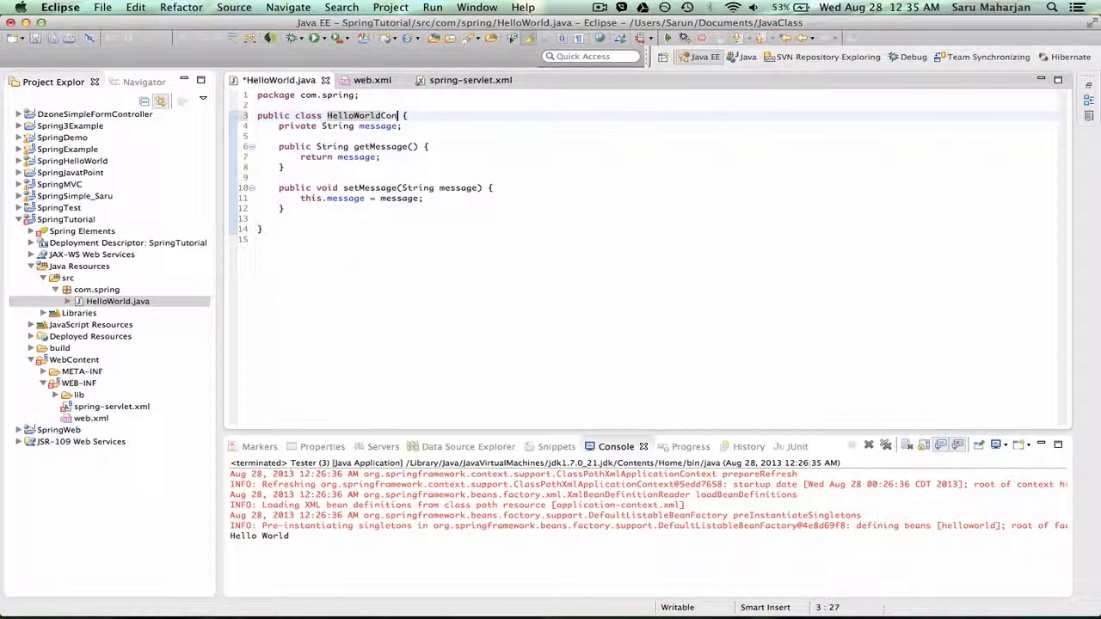
type("troller")
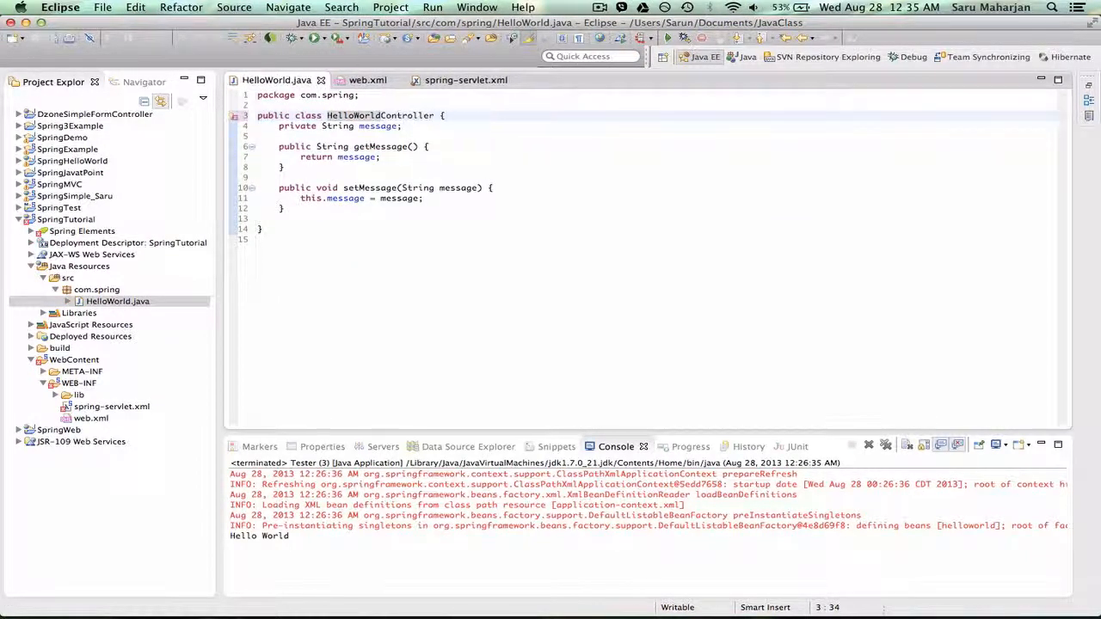
double_click(378, 115)
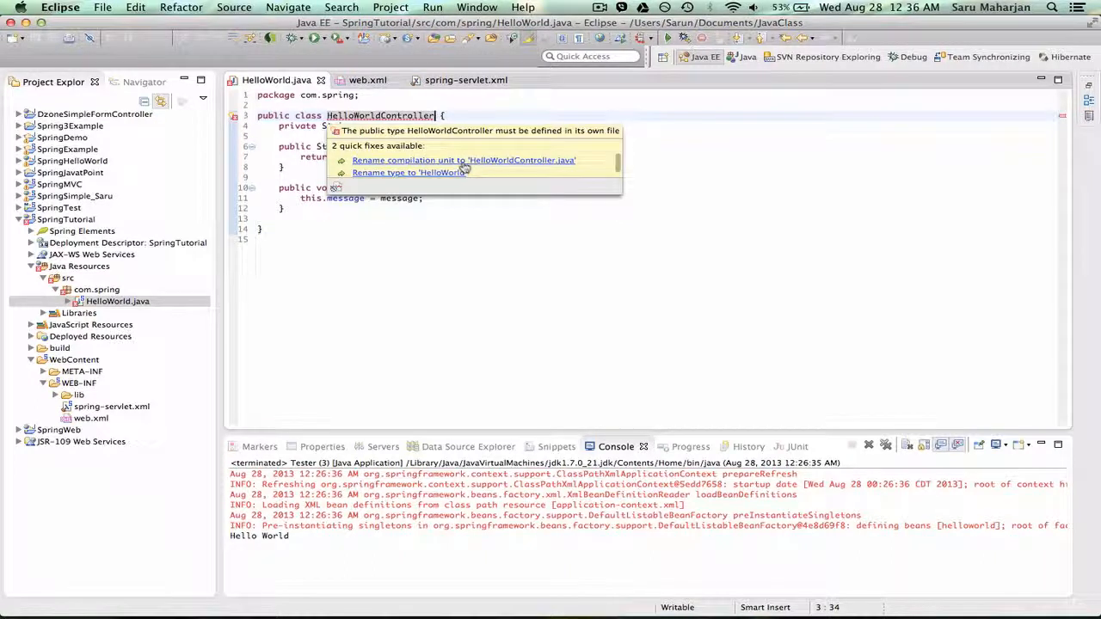
left_click(464, 160)
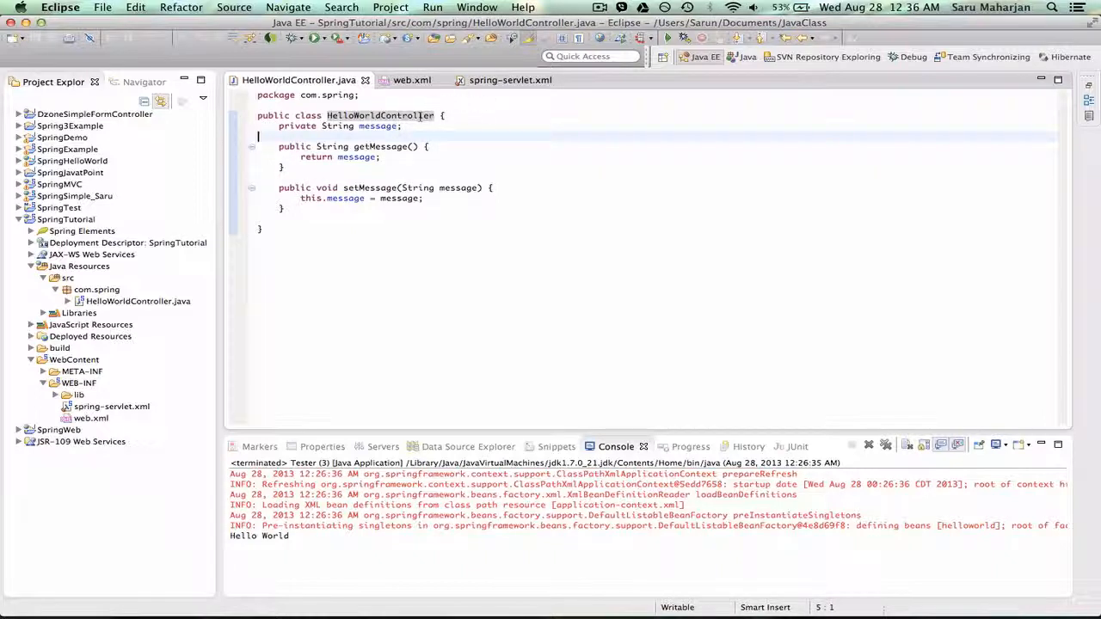
mouse_move(380, 115)
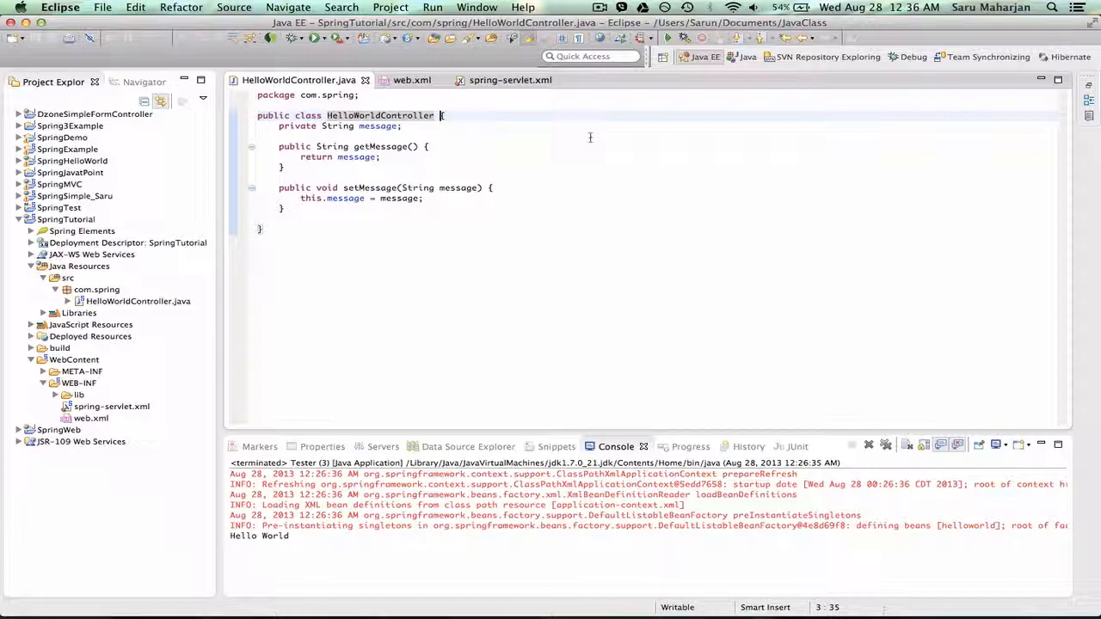
mouse_move(600, 138)
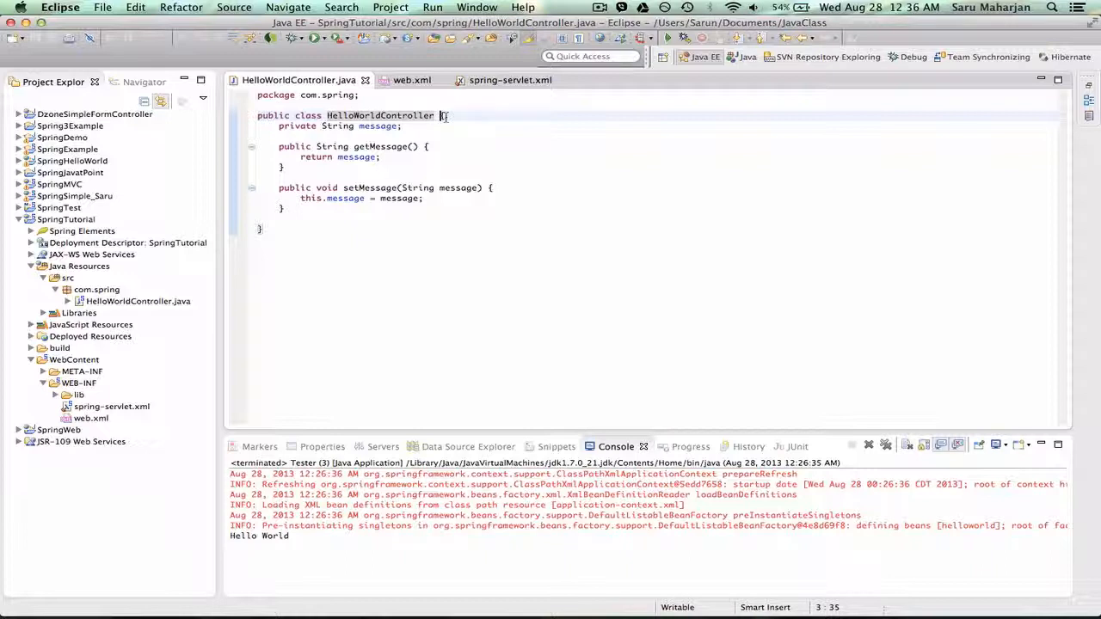
Add 'extends AbstractController' to HelloWorldController, importing it via content assist.
type("e")
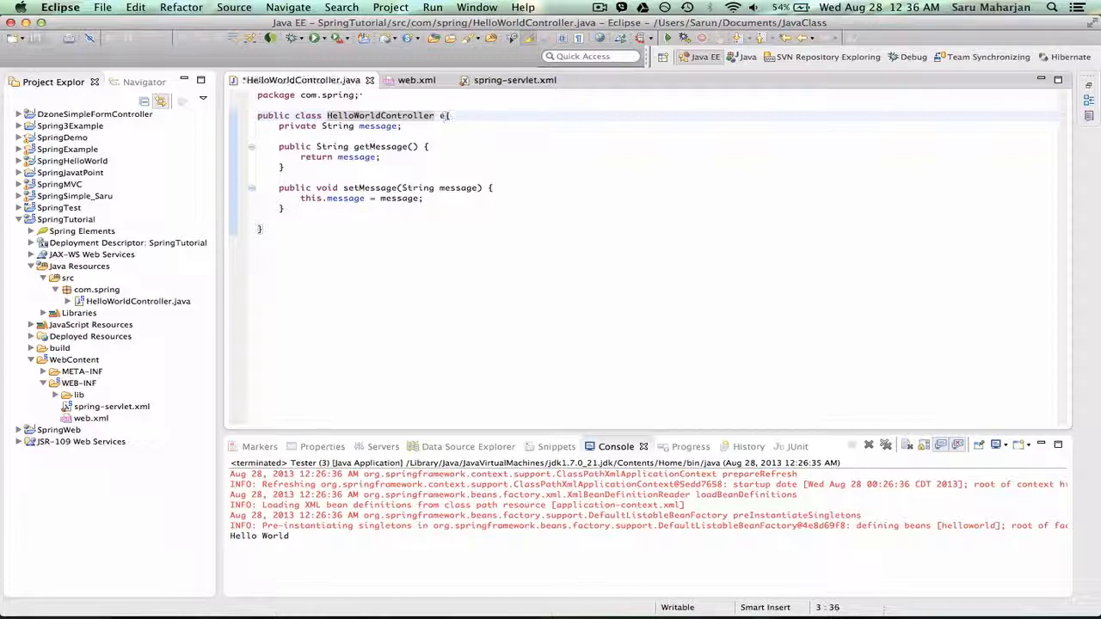
type("xtends")
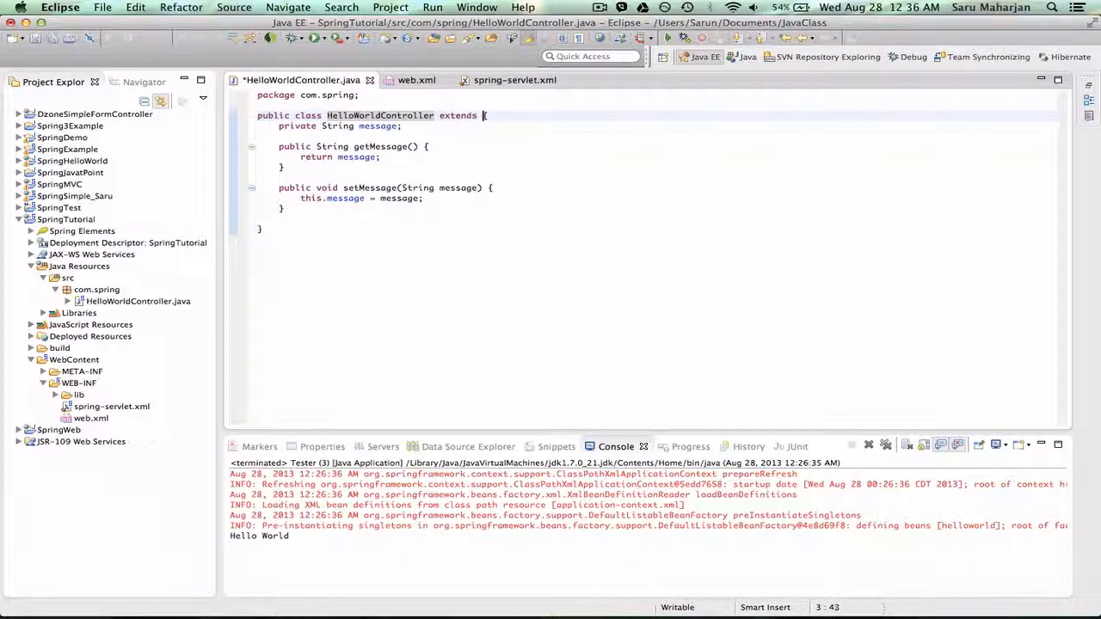
type("Abs")
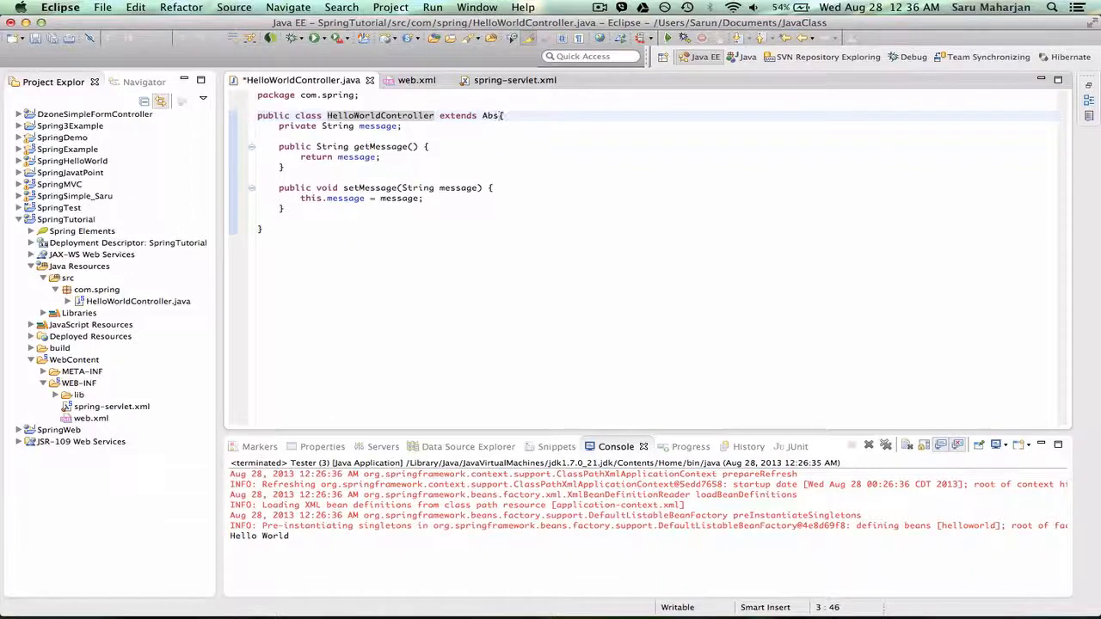
type("Abs")
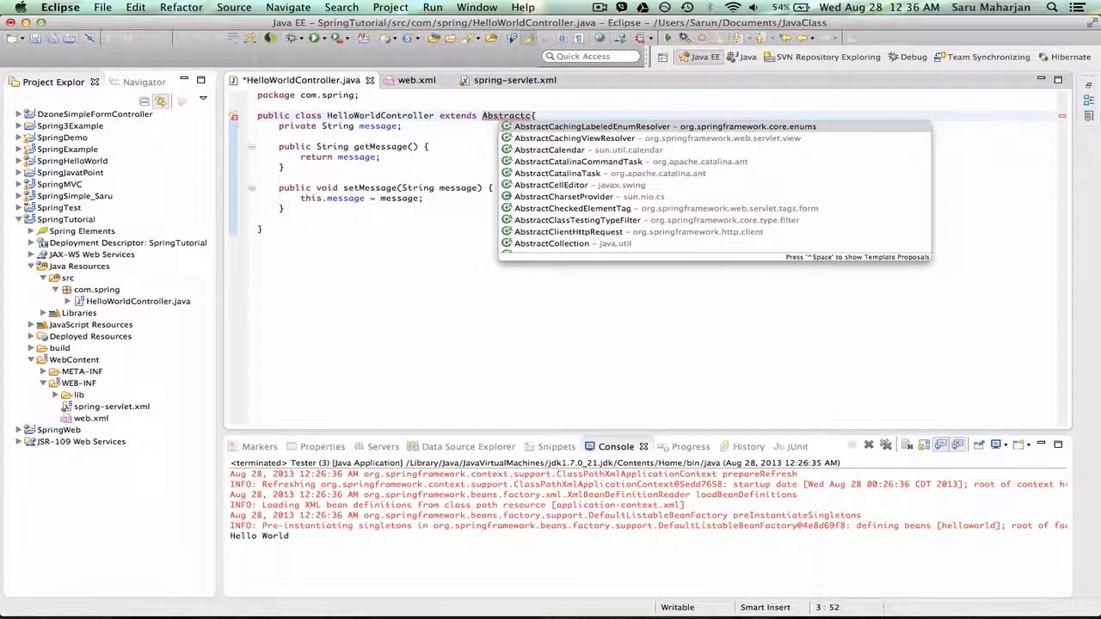
type("ontroller")
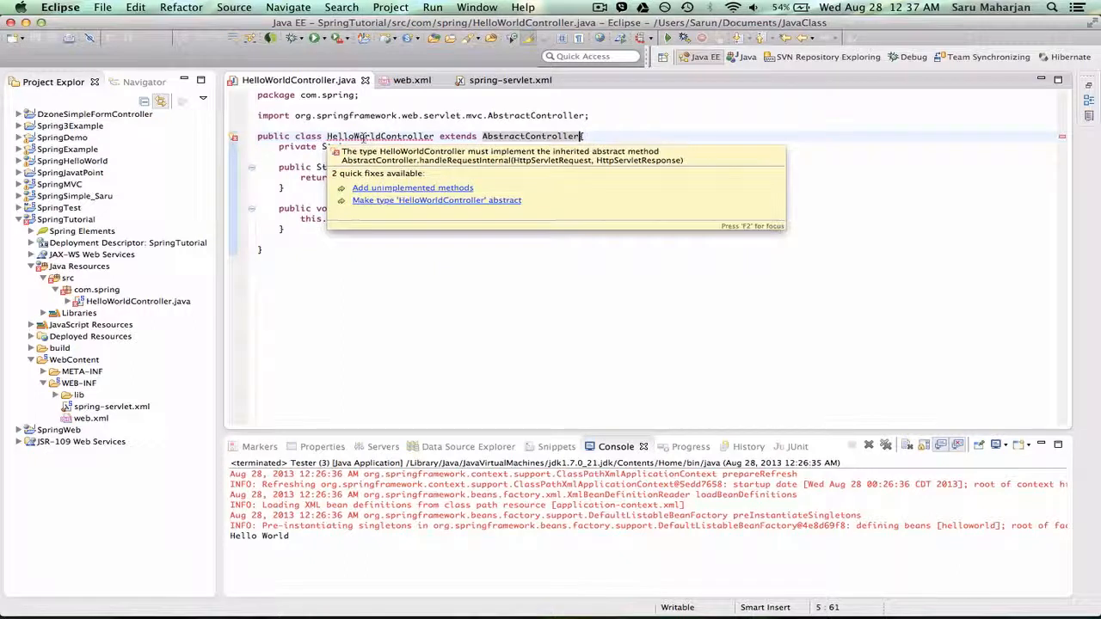
Generate the handleRequestInternal method stub via the 'Add unimplemented methods' quick fix.
left_click(412, 187)
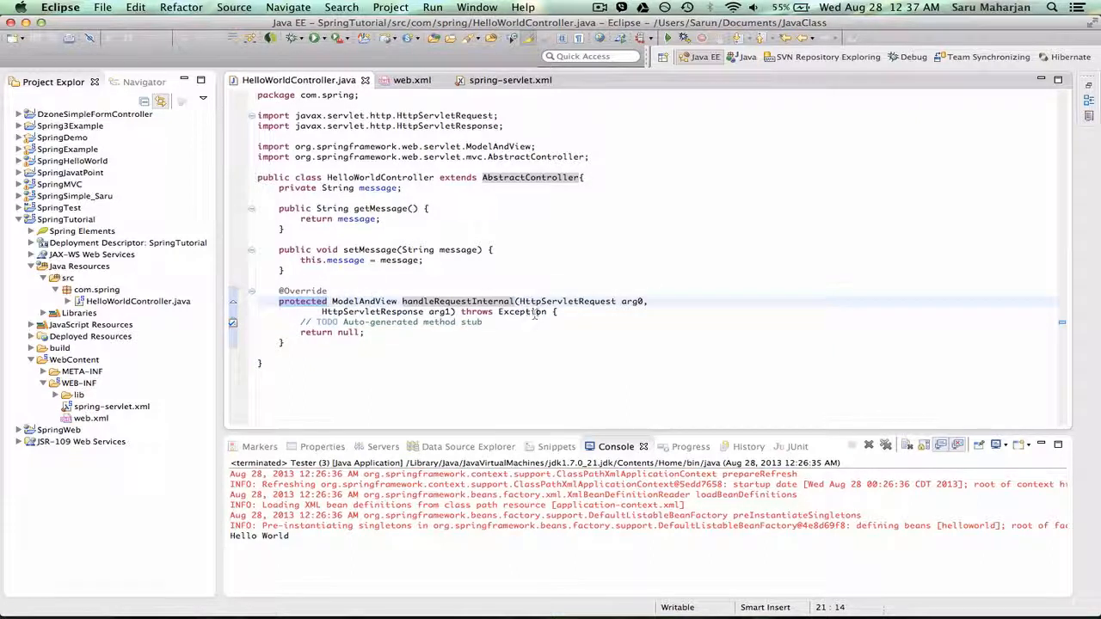
mouse_move(303, 291)
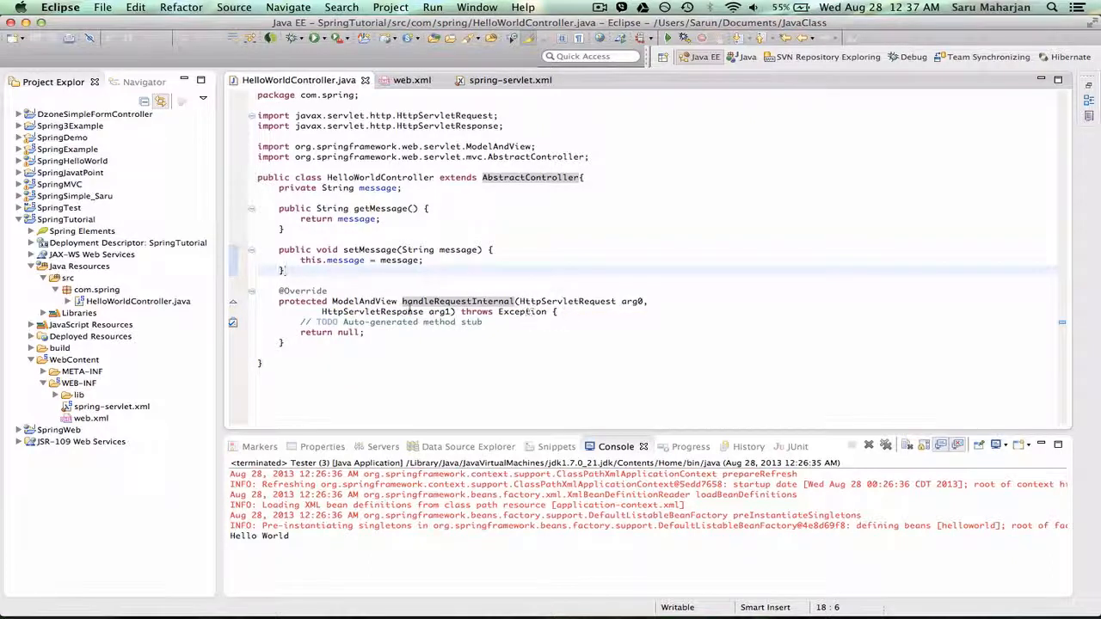
Make handleRequestInternal return new ModelAndView with "hellopage" as the view name.
left_click(391, 321)
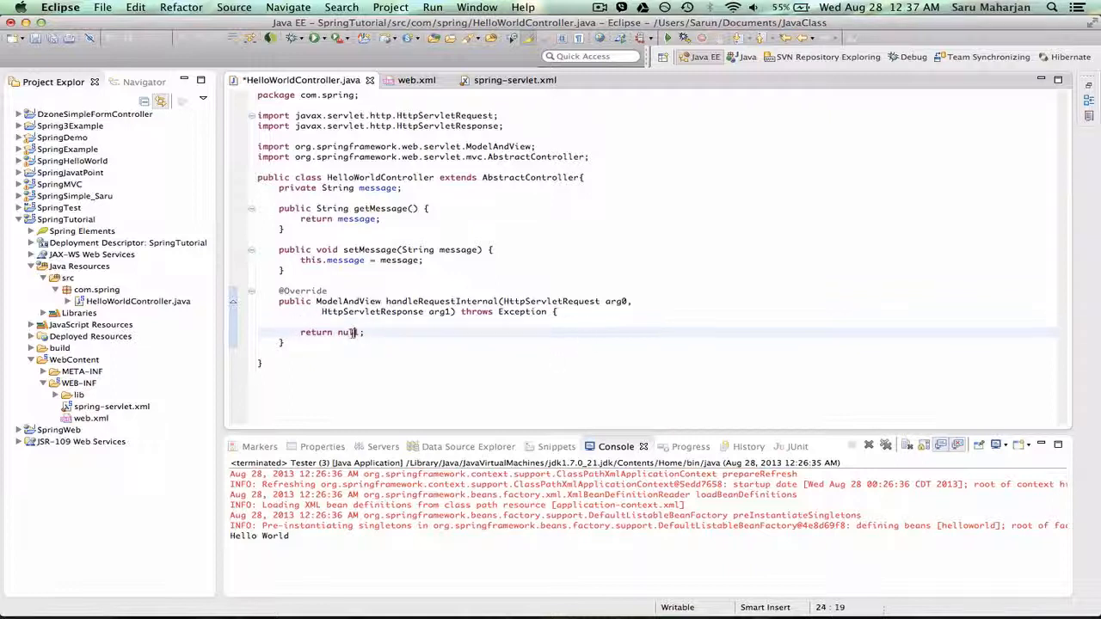
mouse_move(351, 301)
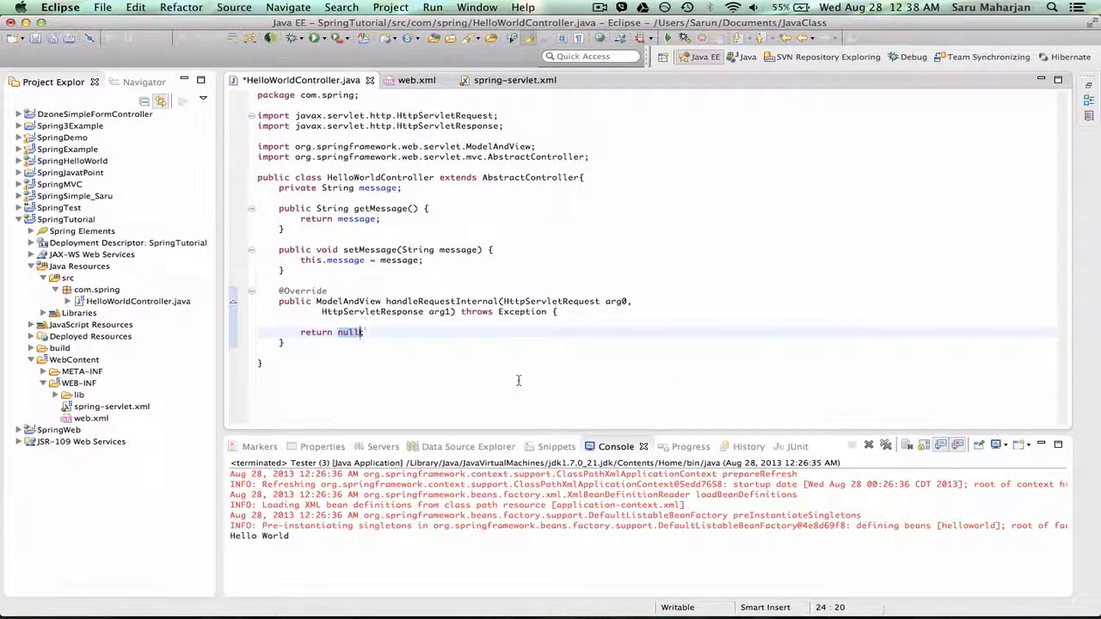
type("new")
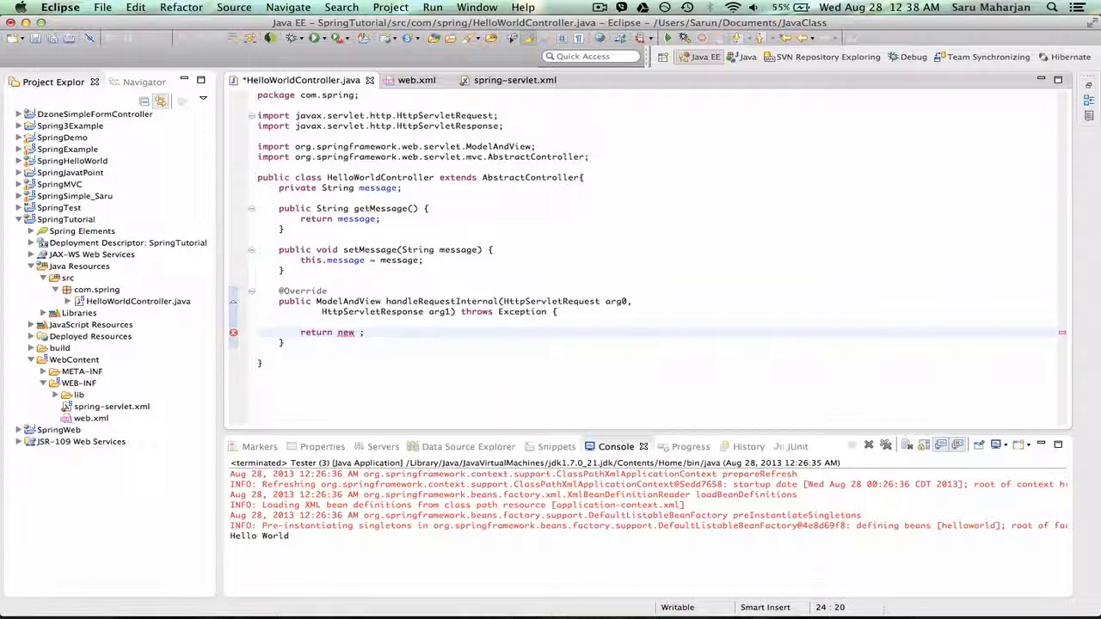
type("Mo")
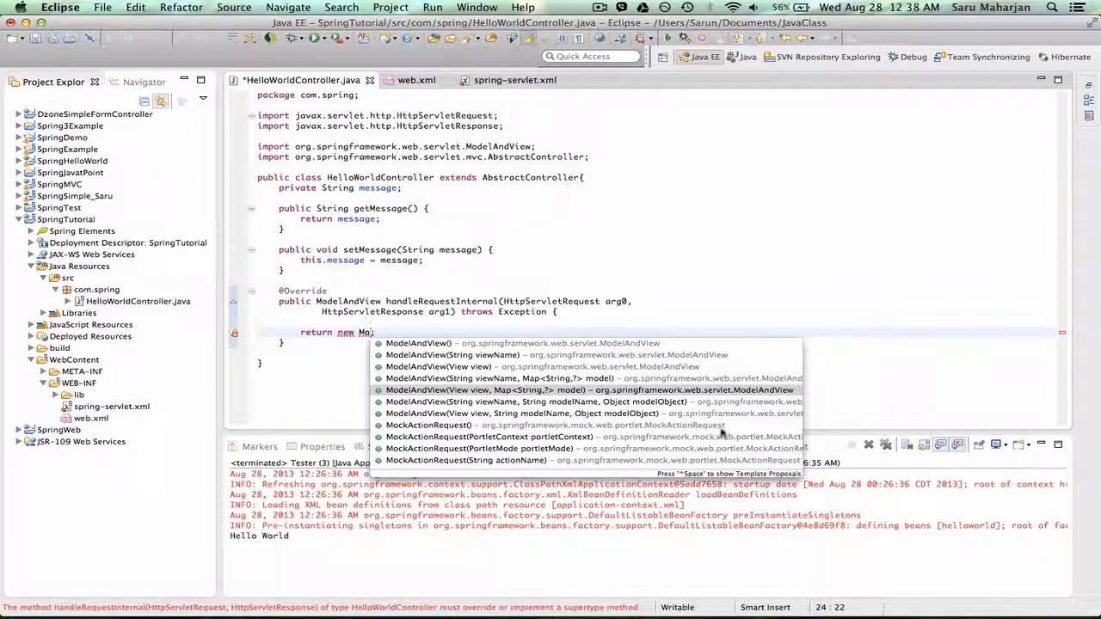
type("d")
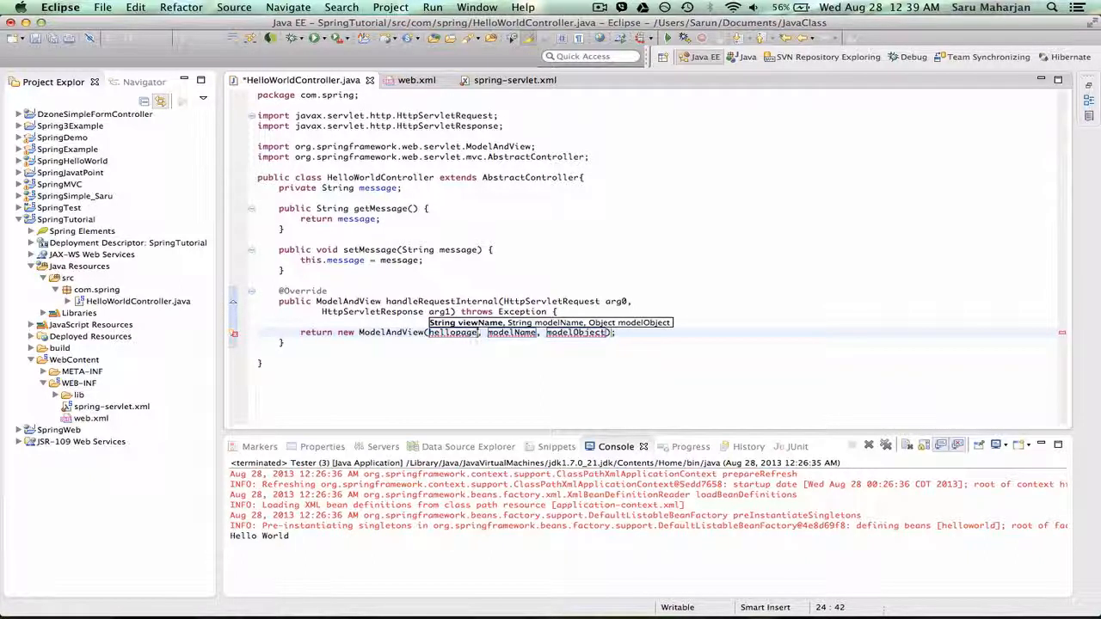
Fill the ModelAndView arguments with "hellopage", "key" and message, and save the controller.
type("\"")
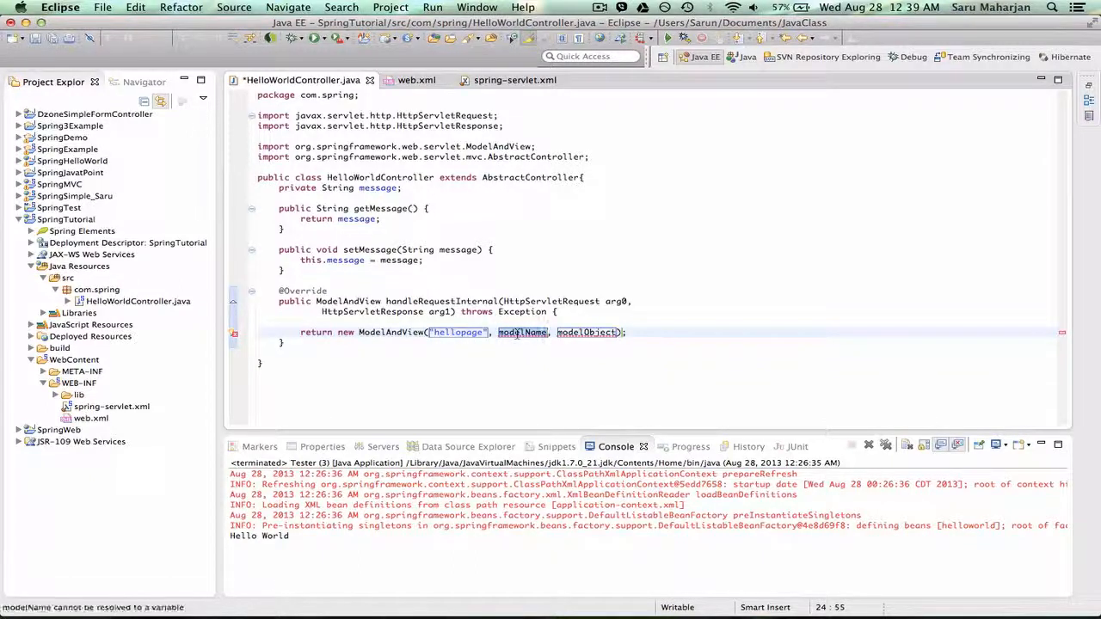
left_click(522, 333)
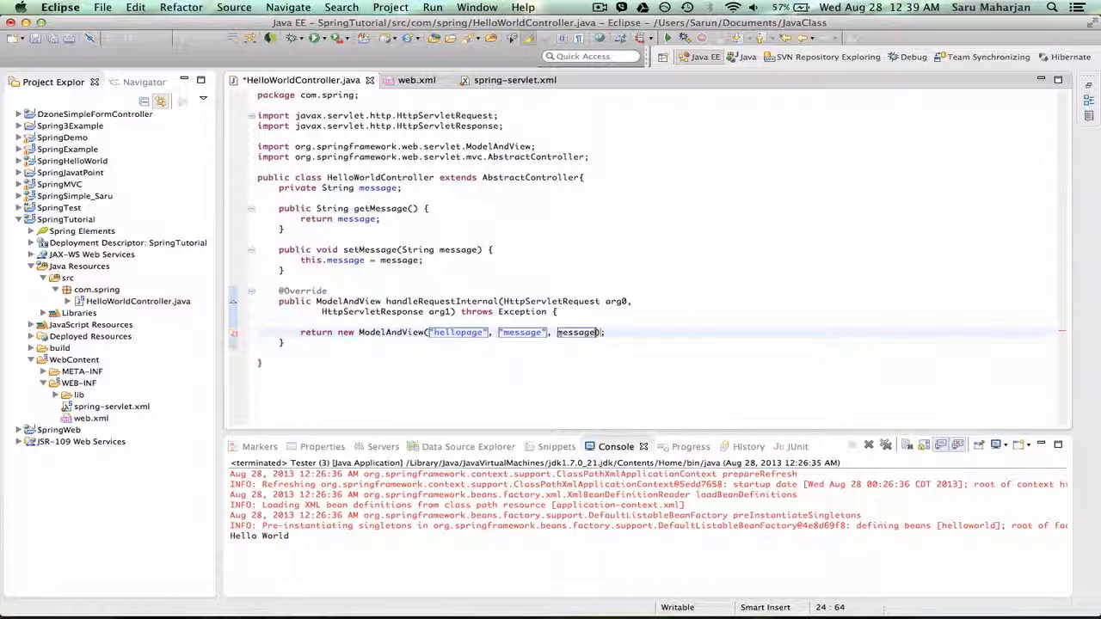
key("cmd+s")
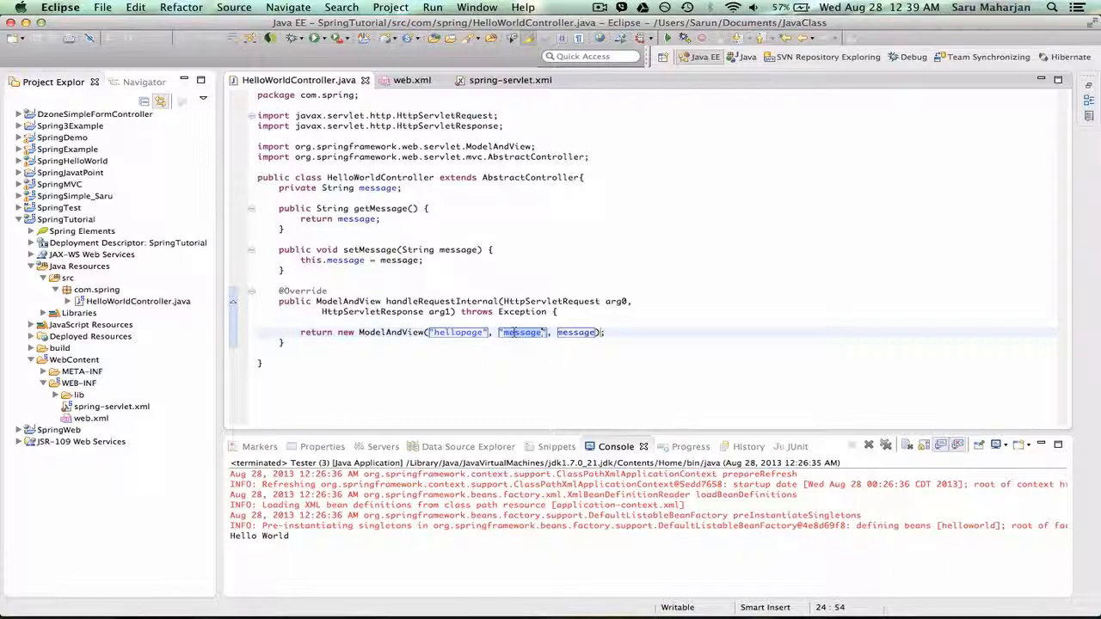
type("key")
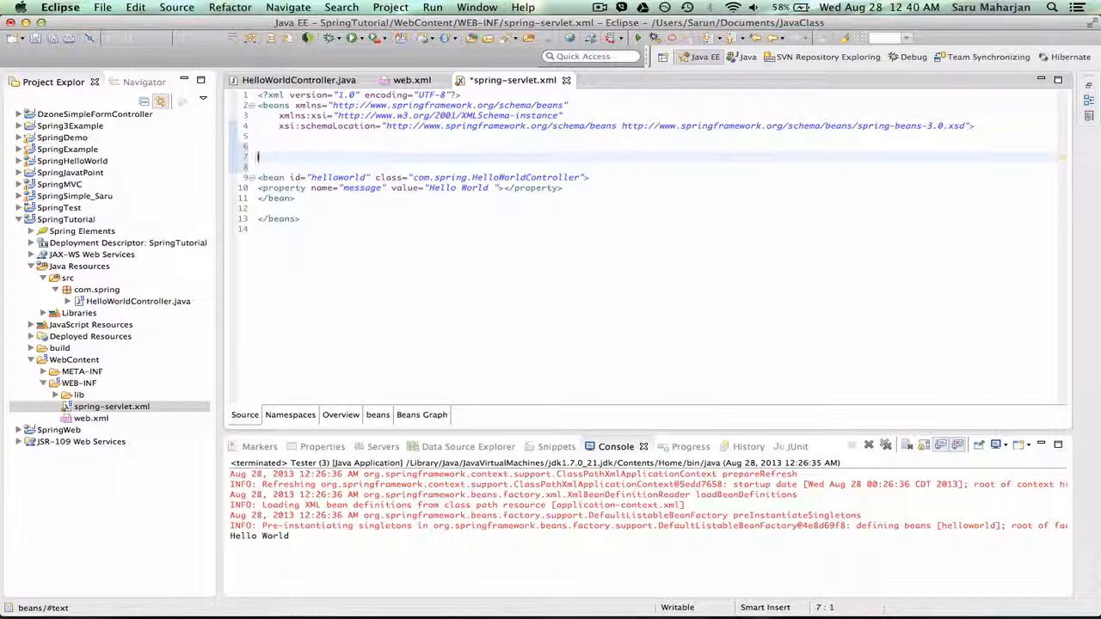
Add a <bean id="viewResolver"></bean> element above the helloworld bean in spring-servlet.xml.
type("<bean")
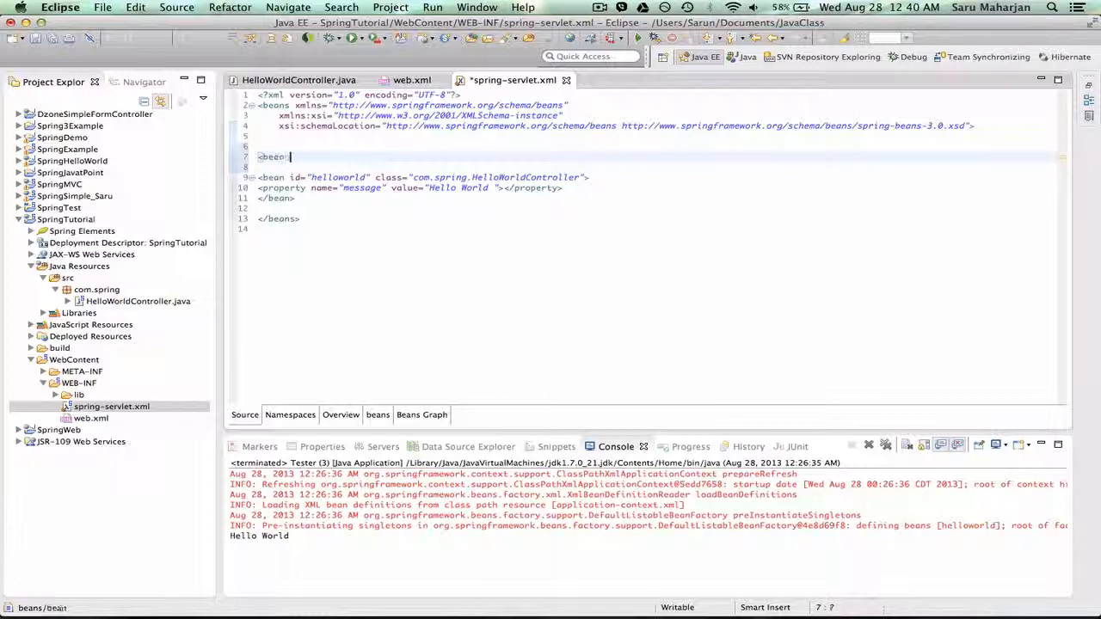
type("></bean>")
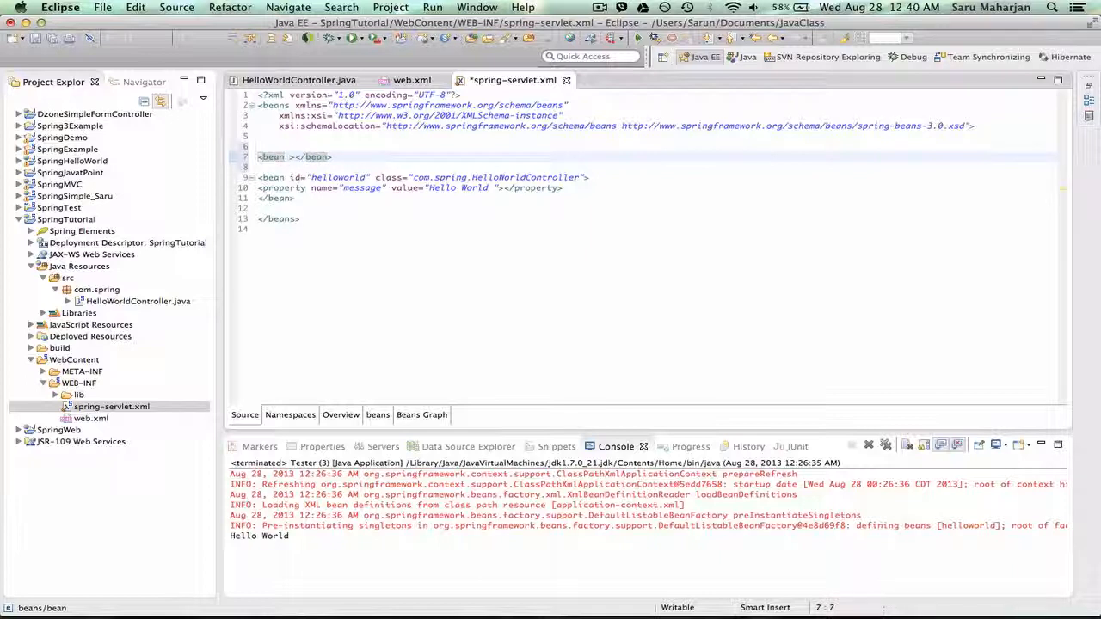
type("id = \"w")
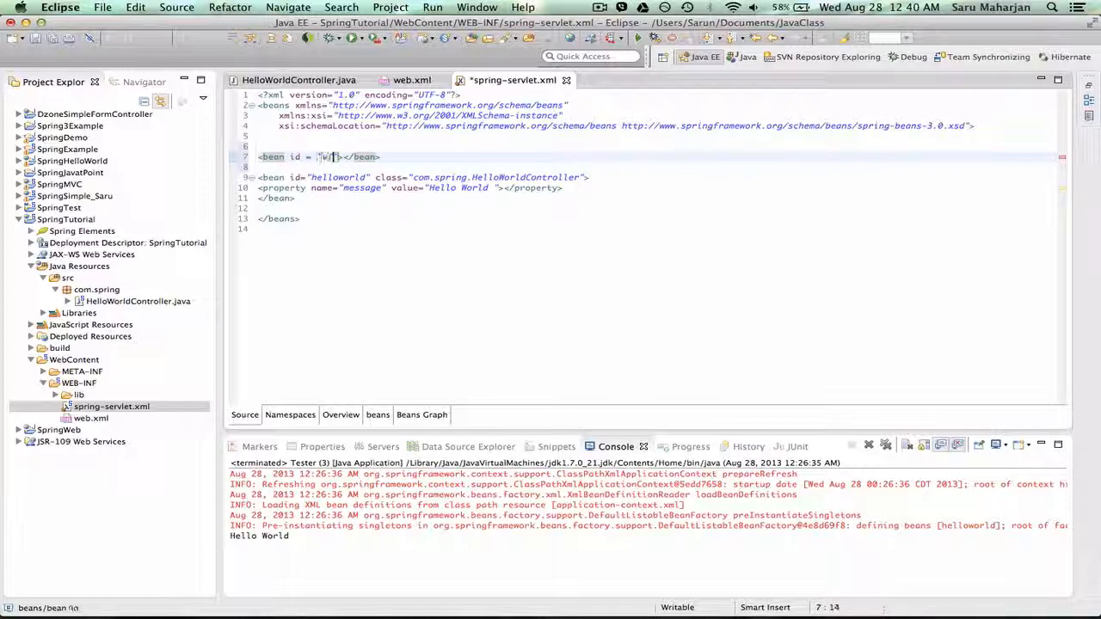
type("iewResolver")
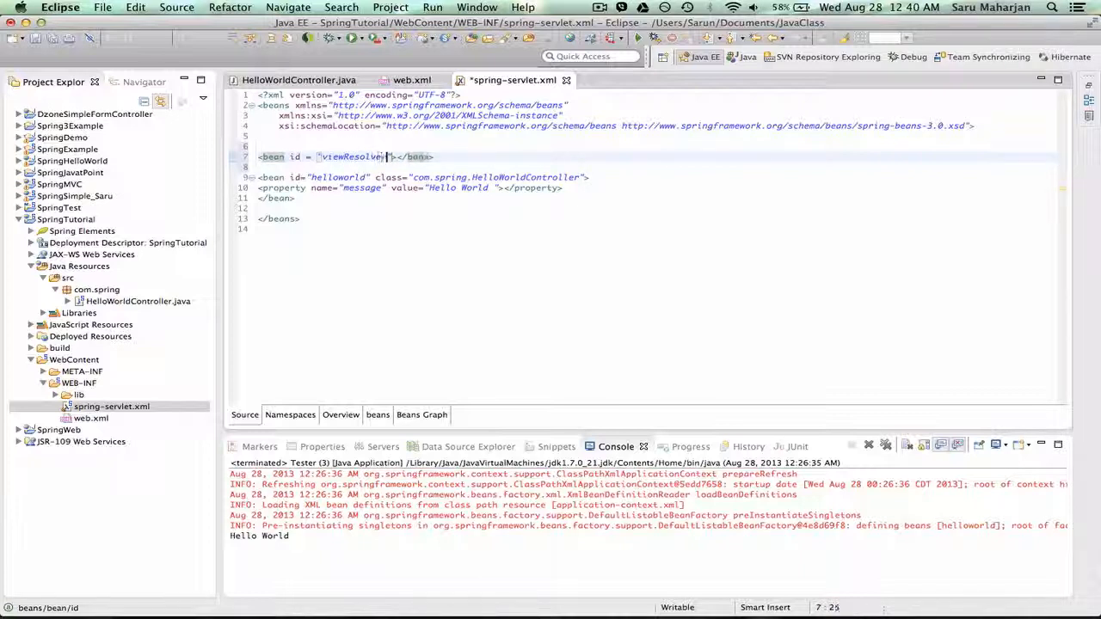
key("cmd+s")
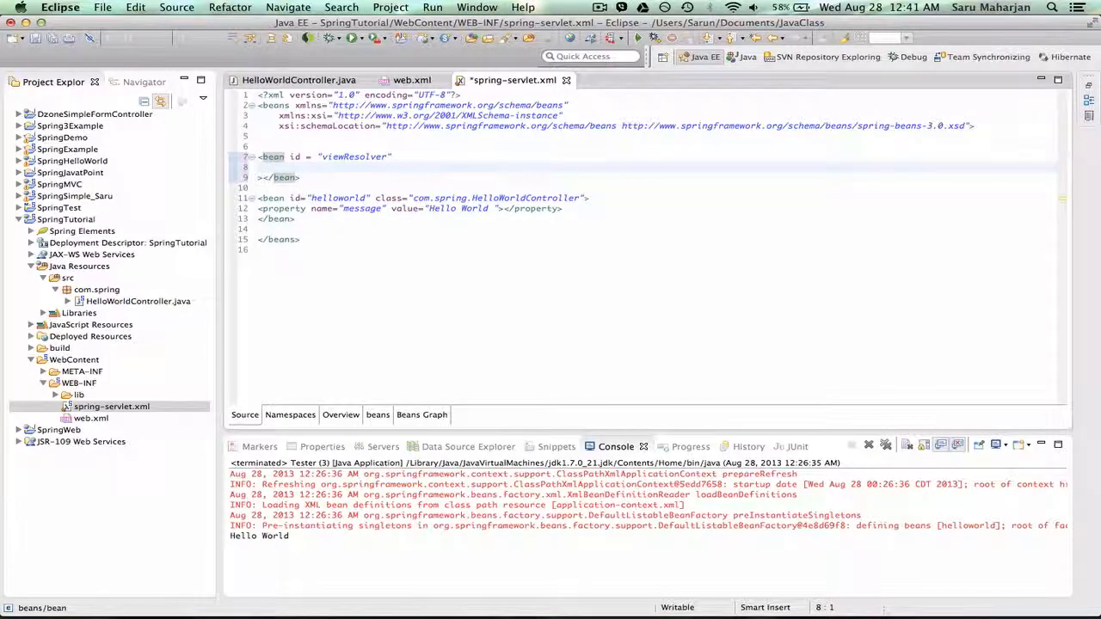
Give the viewResolver bean class org.springframework.web.servlet.view.InternalResourceViewResolver.
type("class =")
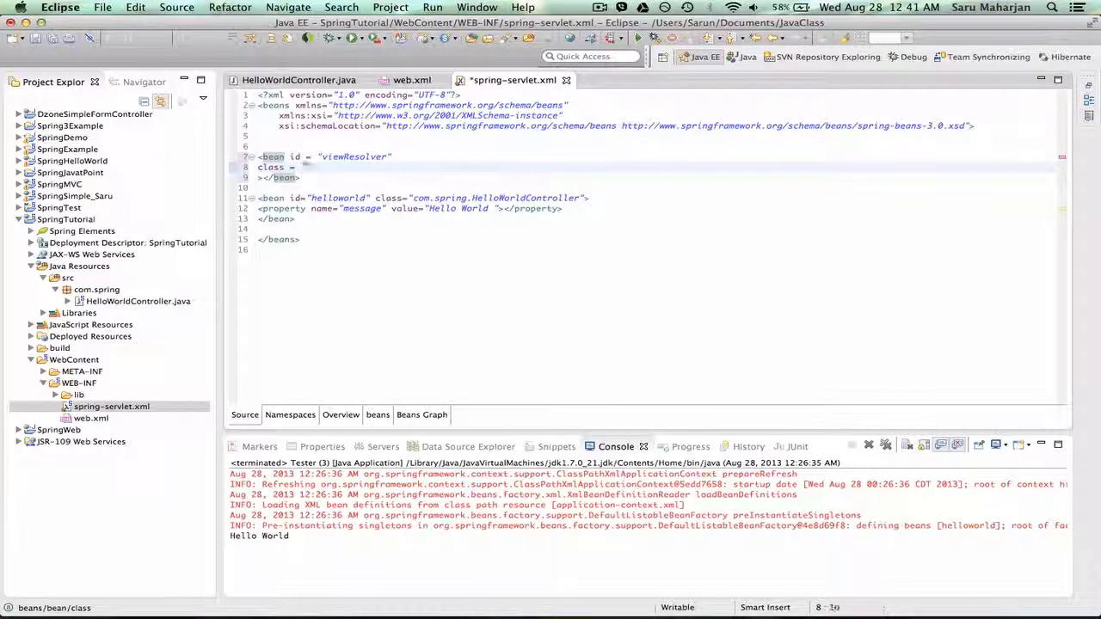
type("org.")
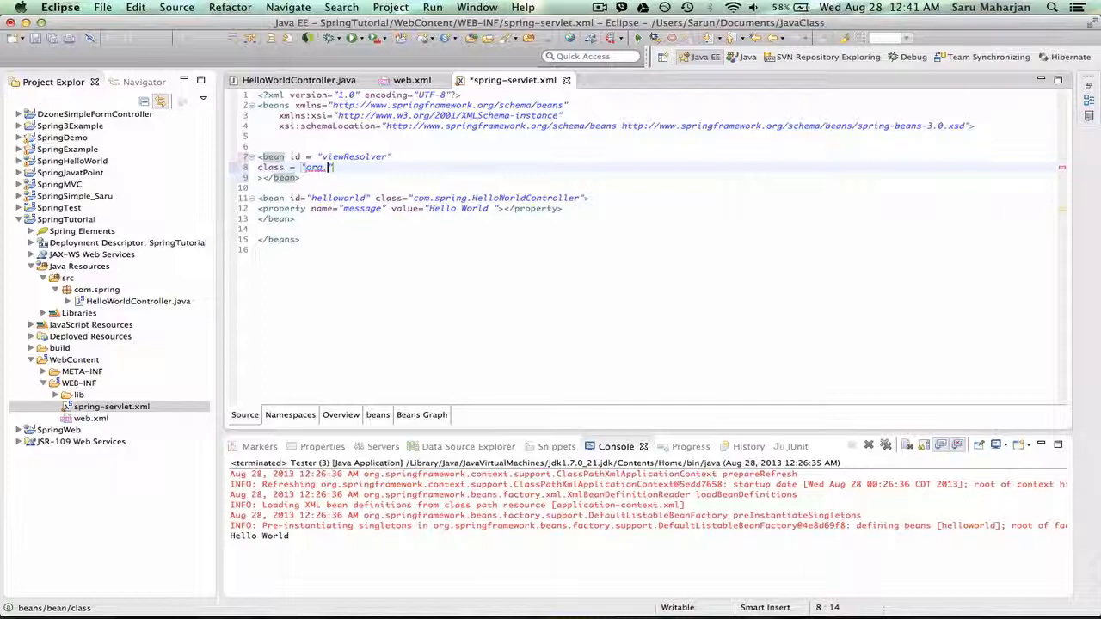
type("springframework.web")
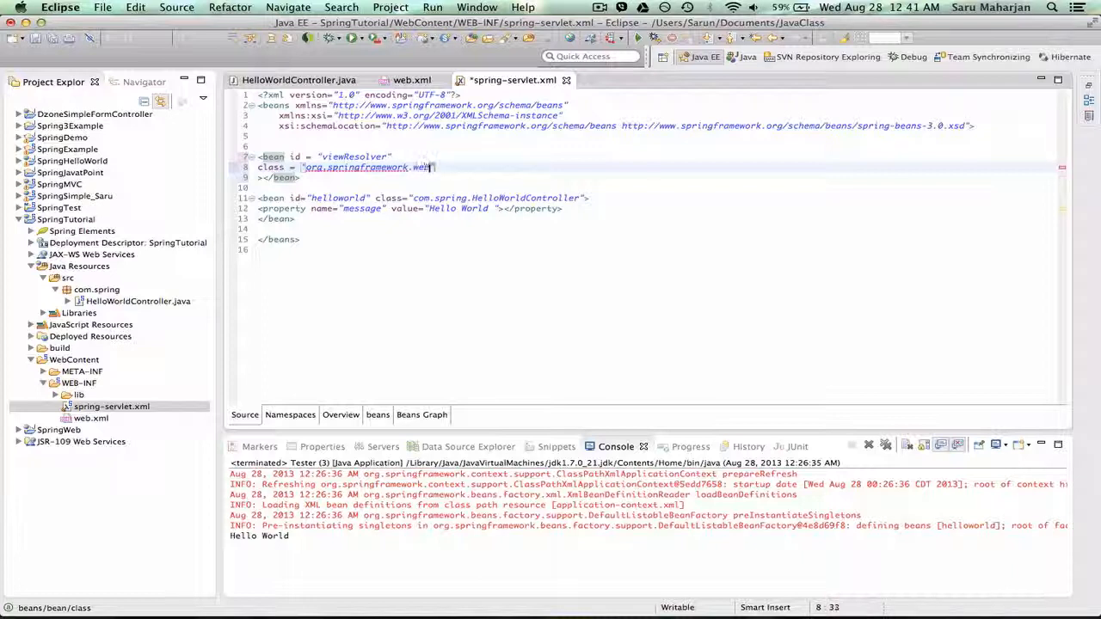
type(".servlet")
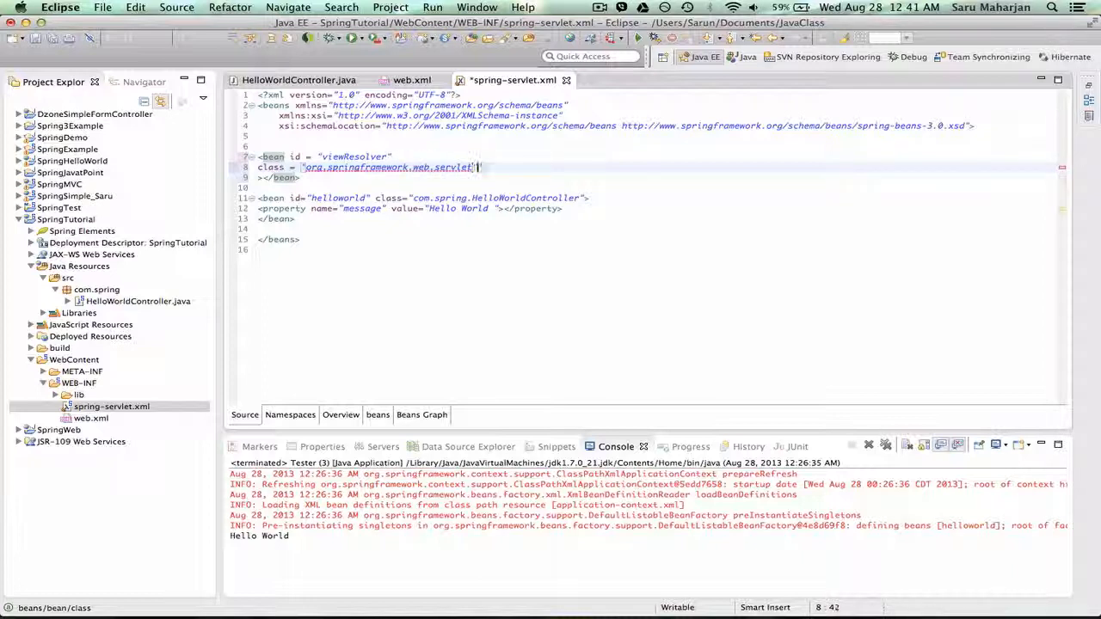
type("view.")
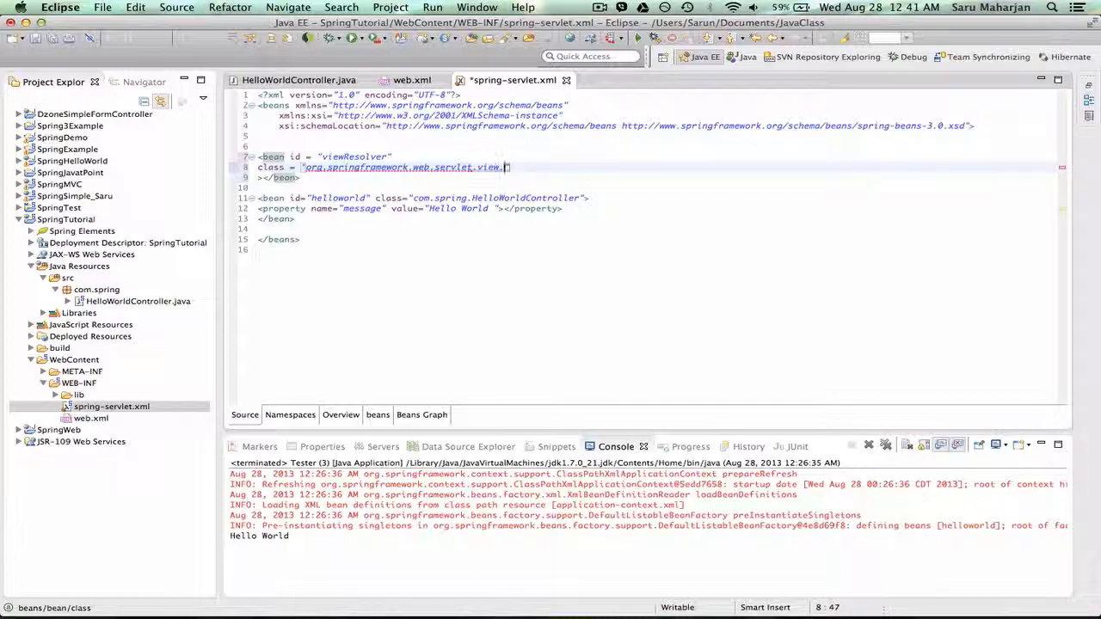
type("Internal")
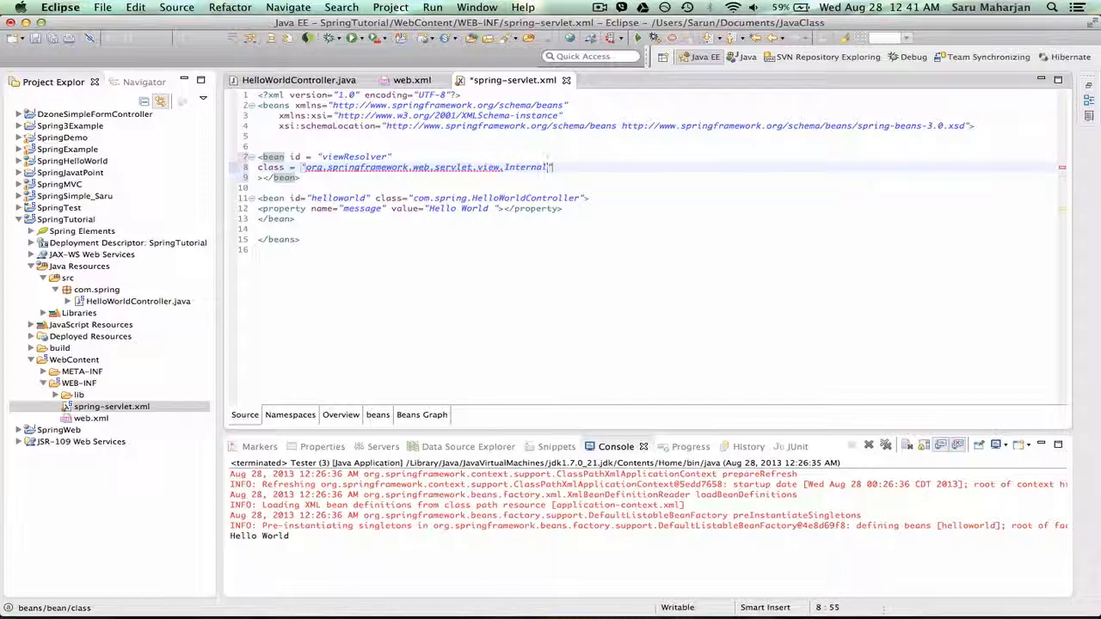
type("ResourceViewR")
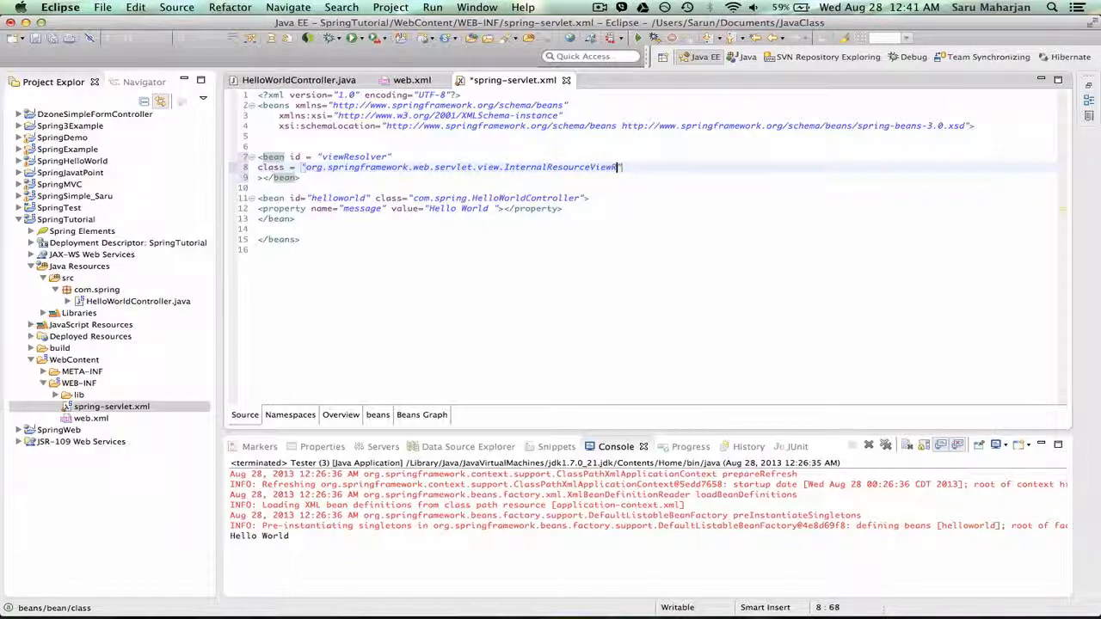
type("solver\">")
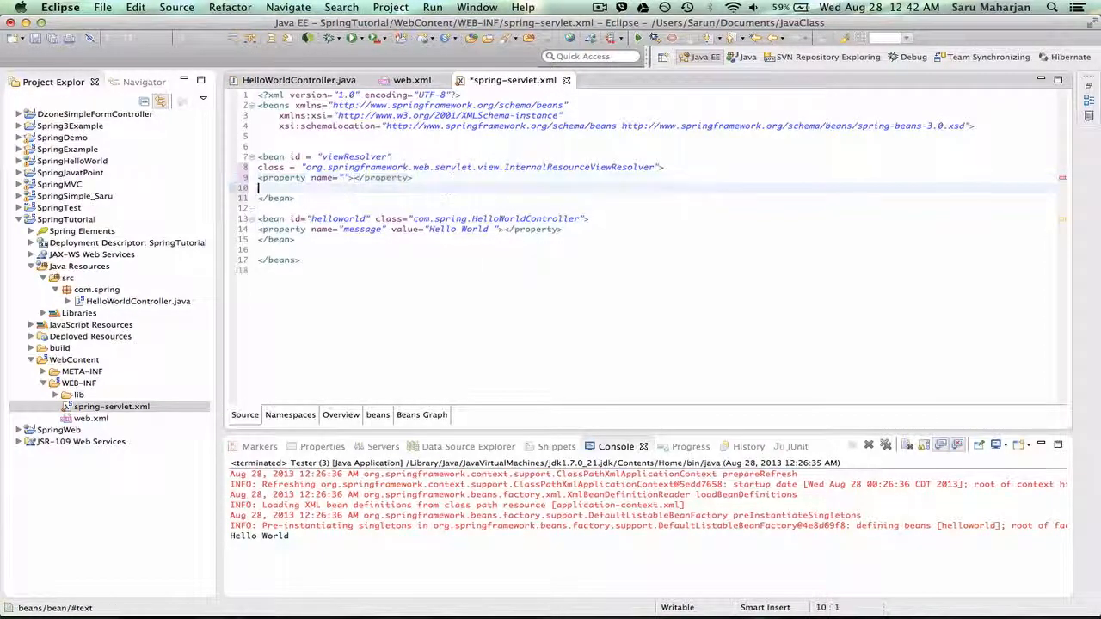
Add prefix and suffix properties with empty value elements, format the file, and save.
type("<property name=")
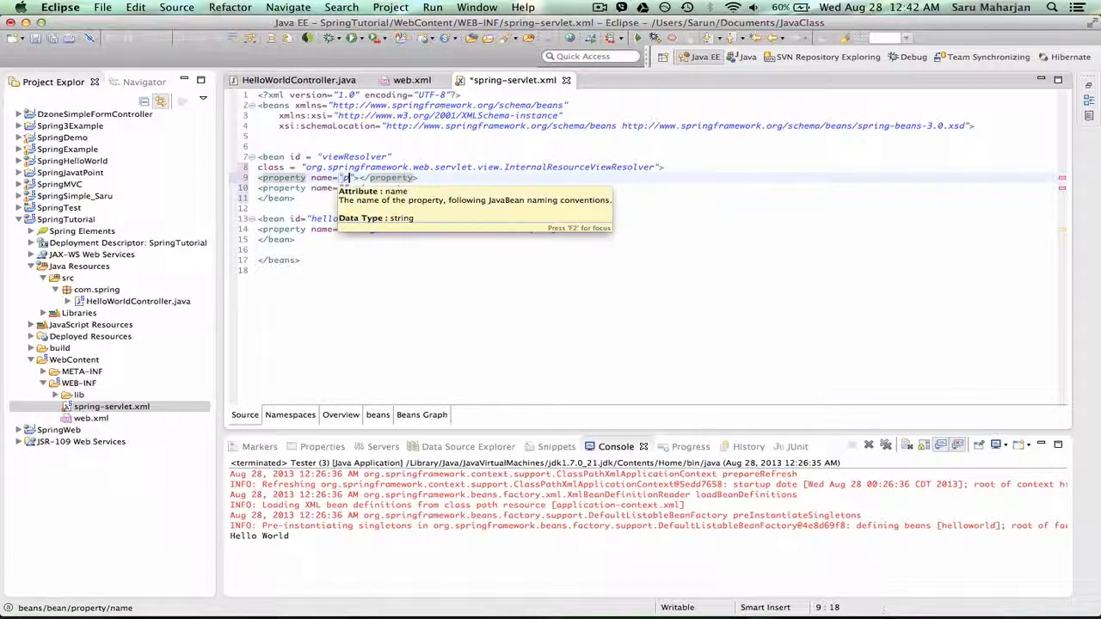
type("refix")
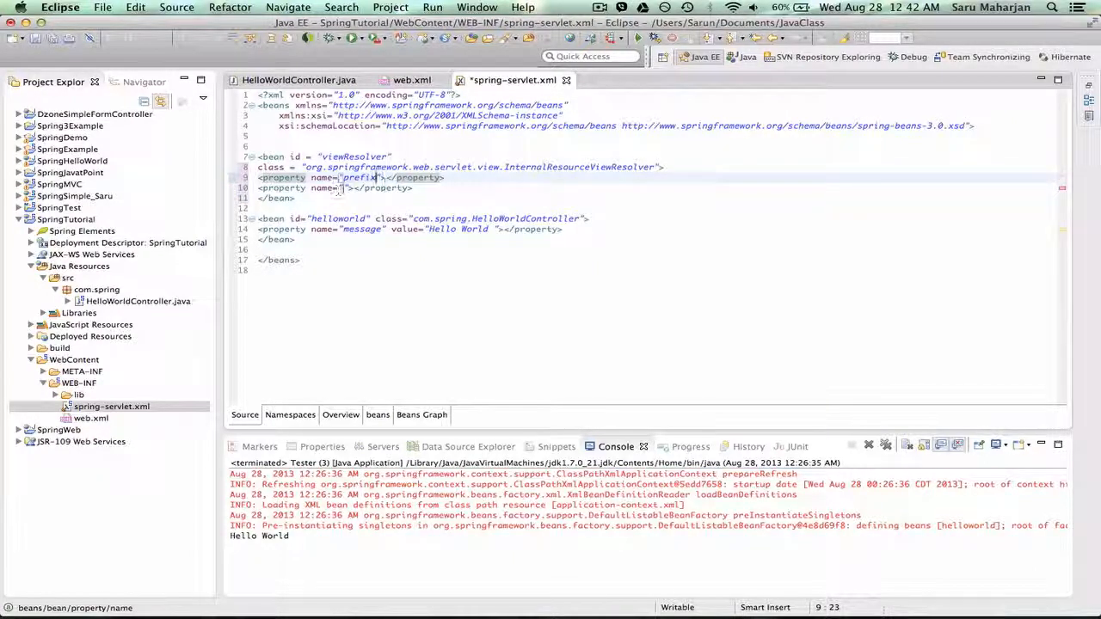
type("suffix")
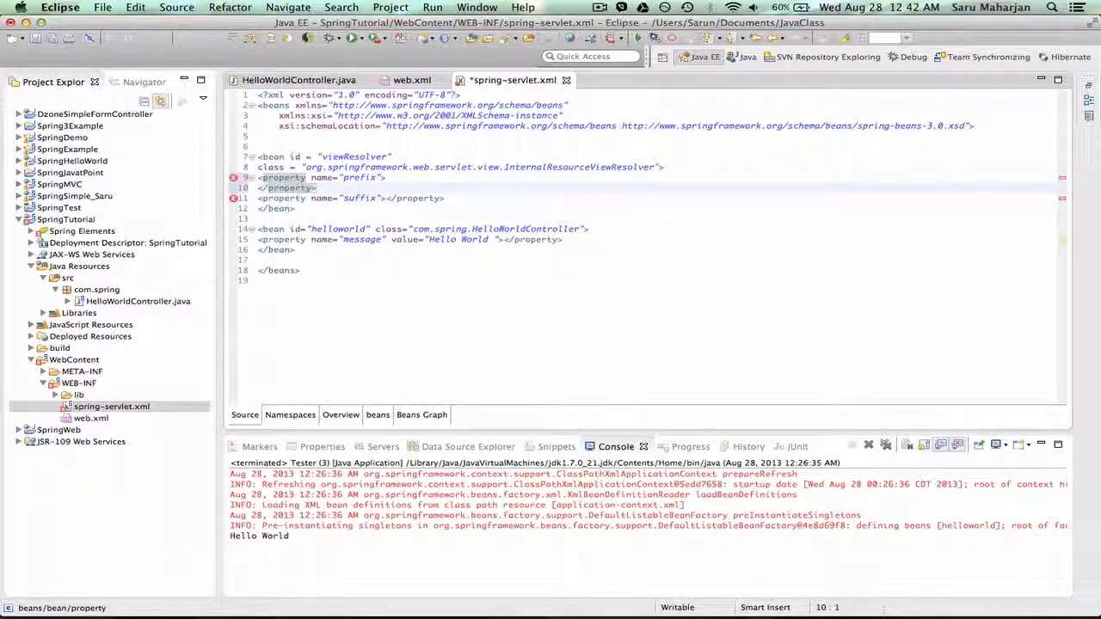
type("value></value>")
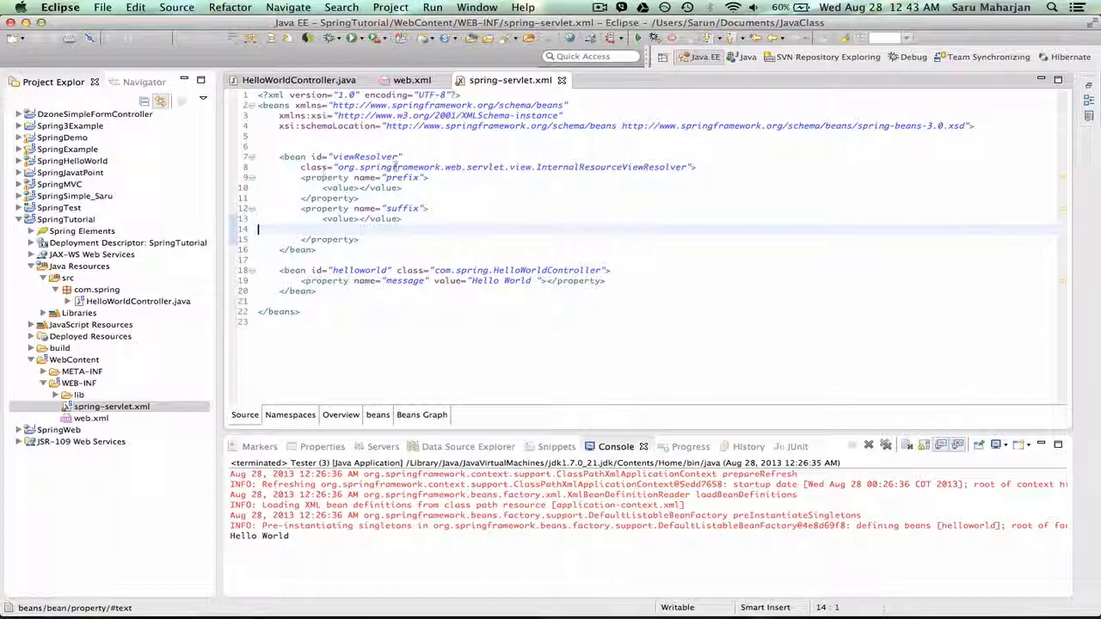
mouse_move(367, 156)
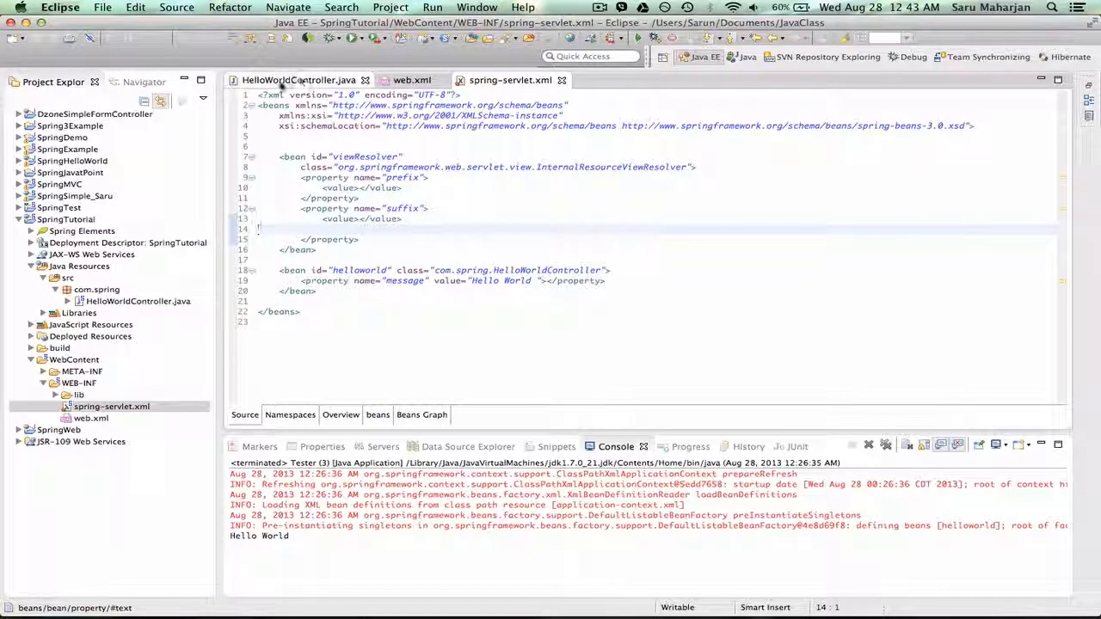
Switch to HelloWorldController.java and highlight the "hellopage" view name.
left_click(298, 79)
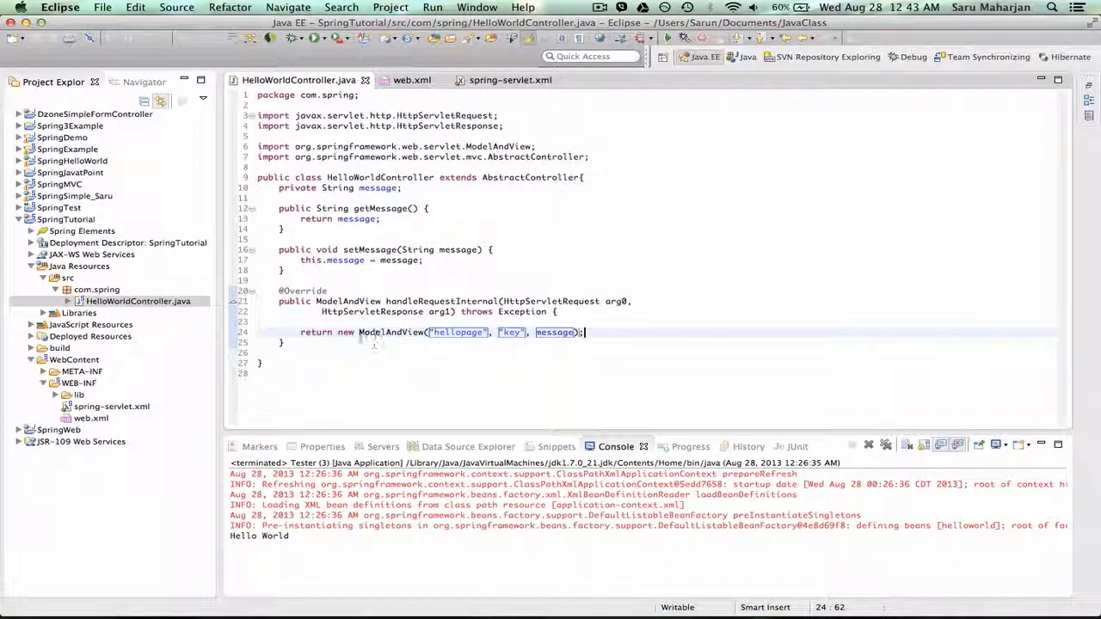
left_click(509, 79)
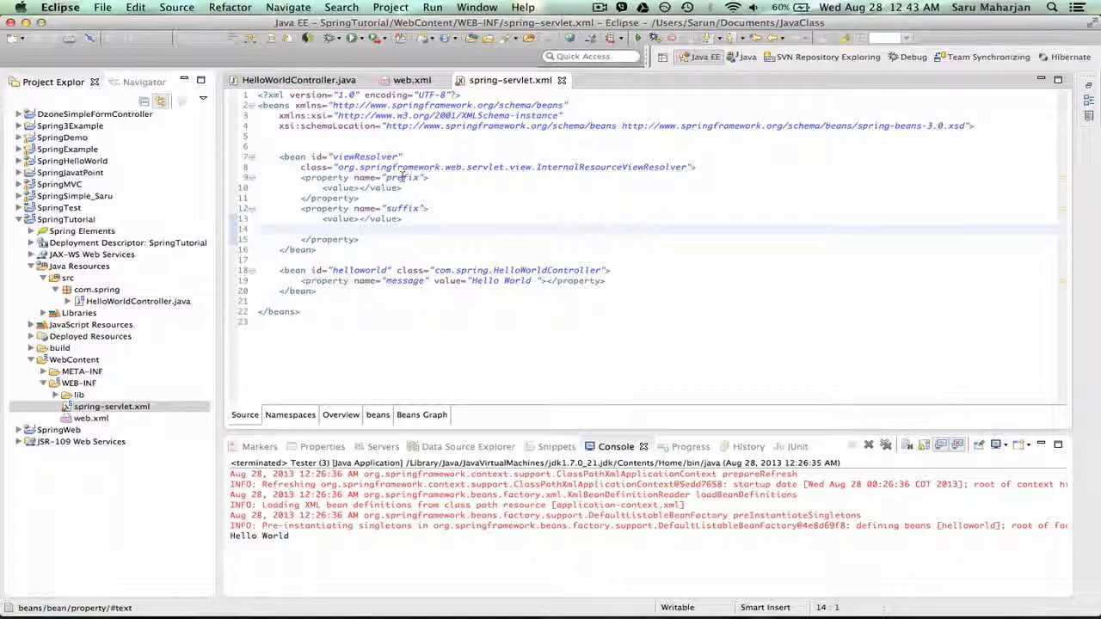
left_click(300, 79)
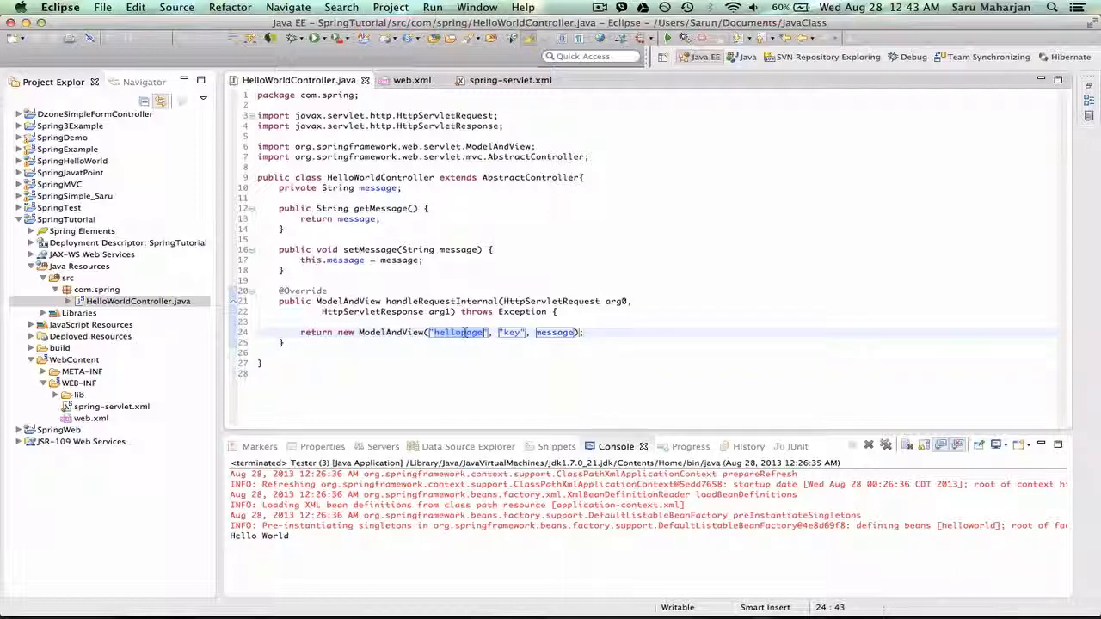
mouse_move(129, 417)
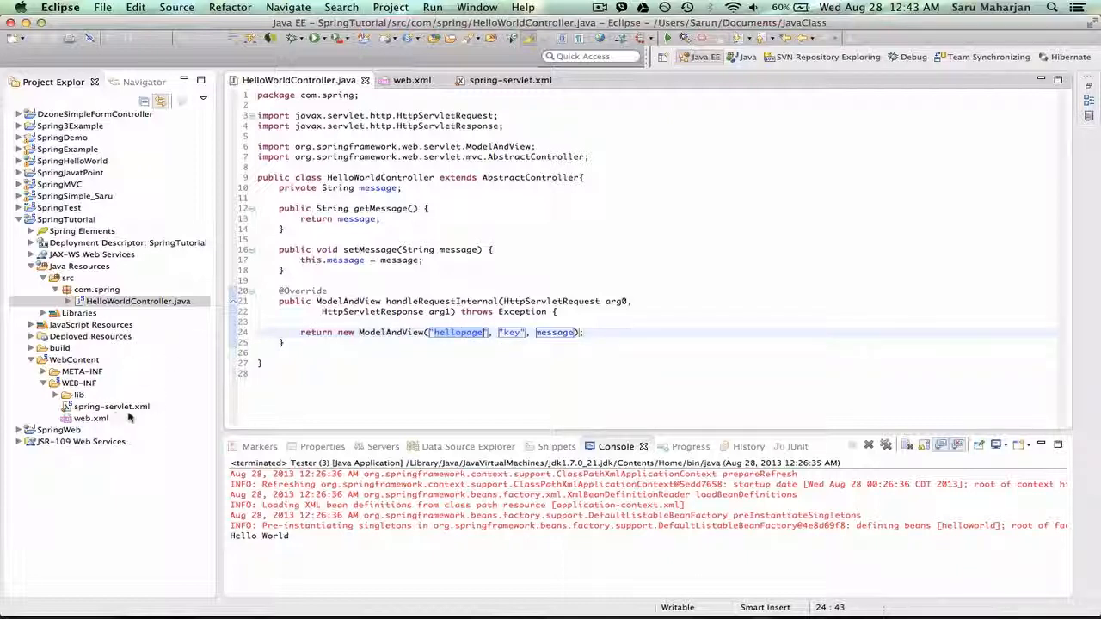